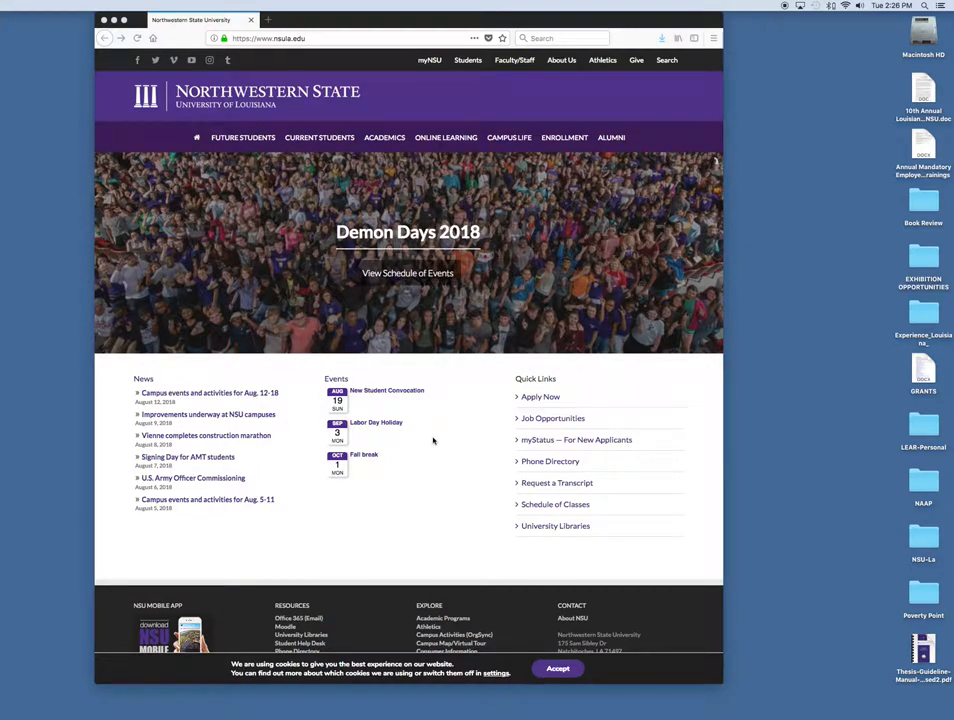
mouse_move(611, 525)
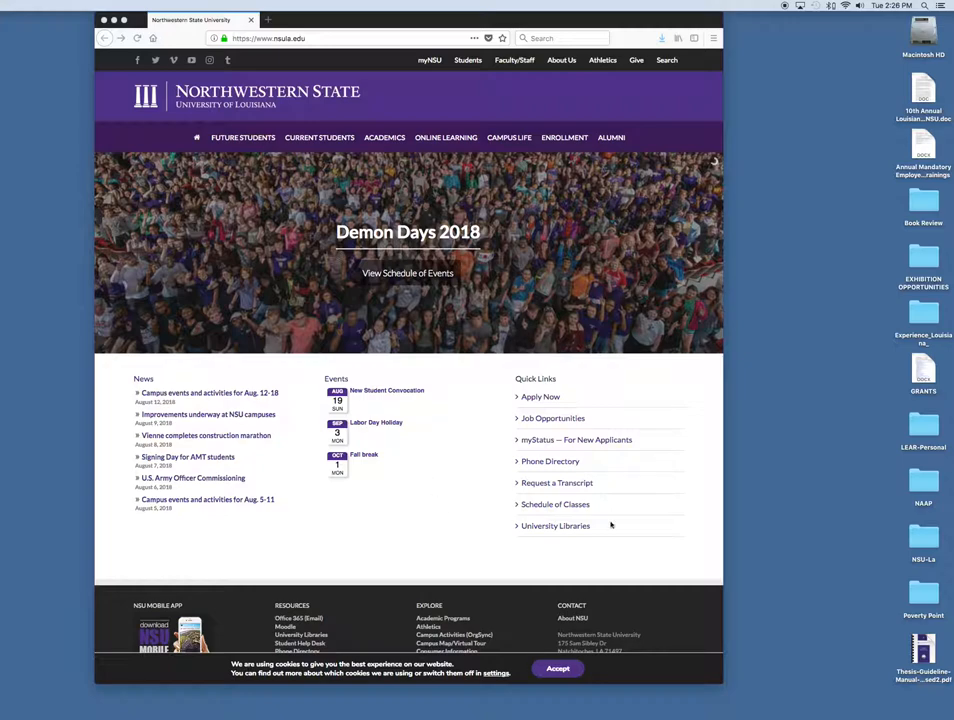
mouse_move(530, 73)
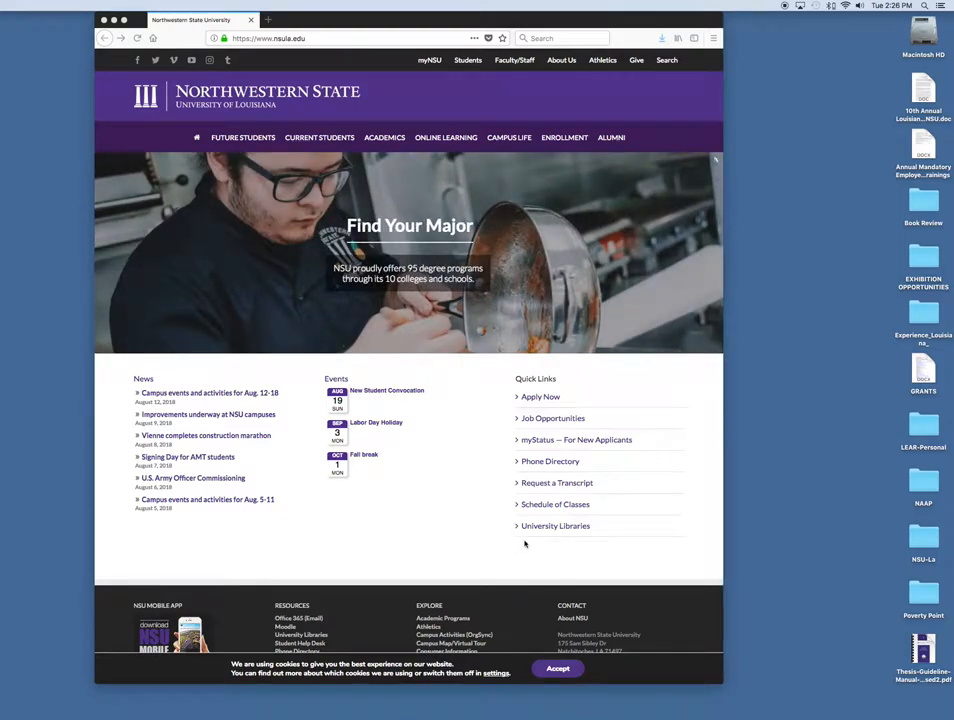
mouse_move(592, 538)
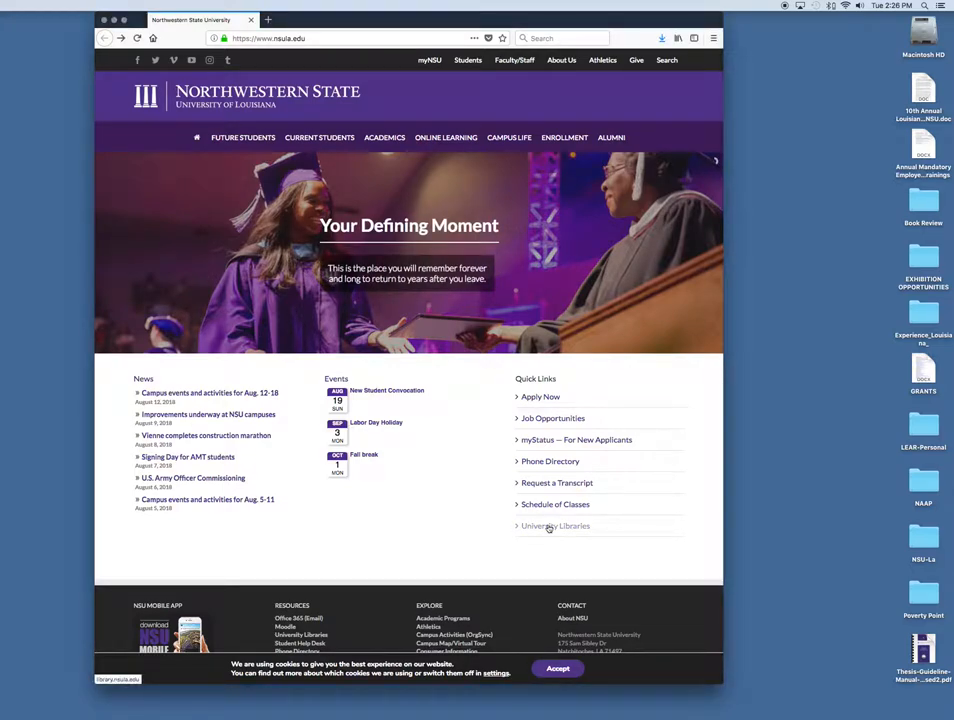
Go to the NSU University Libraries page and open its database directory
click(555, 525)
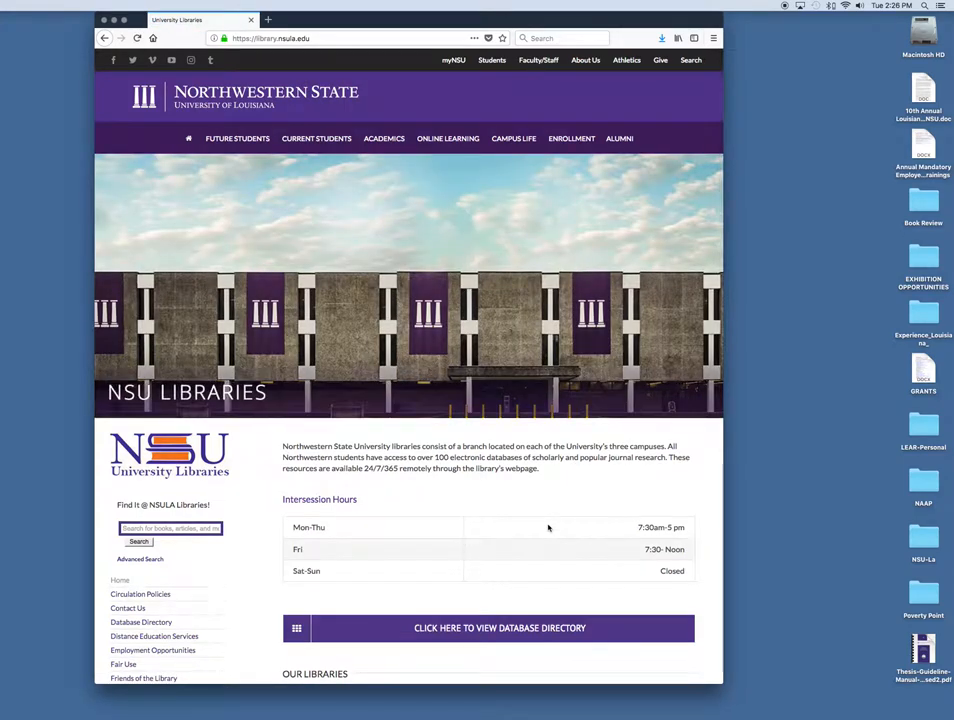
scroll(down, 3)
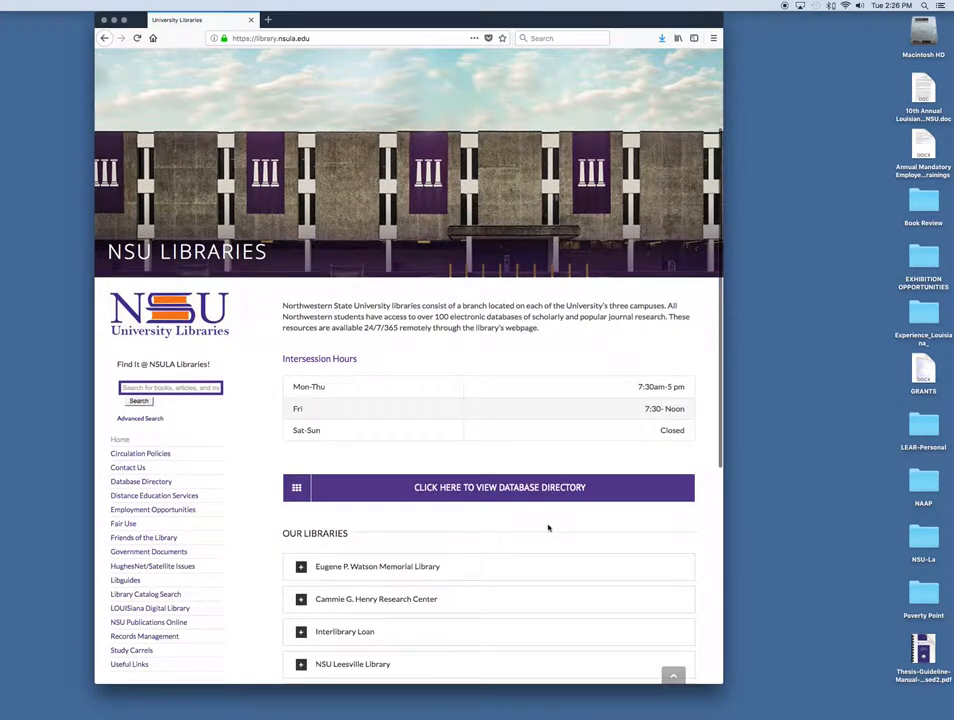
scroll(down, 3)
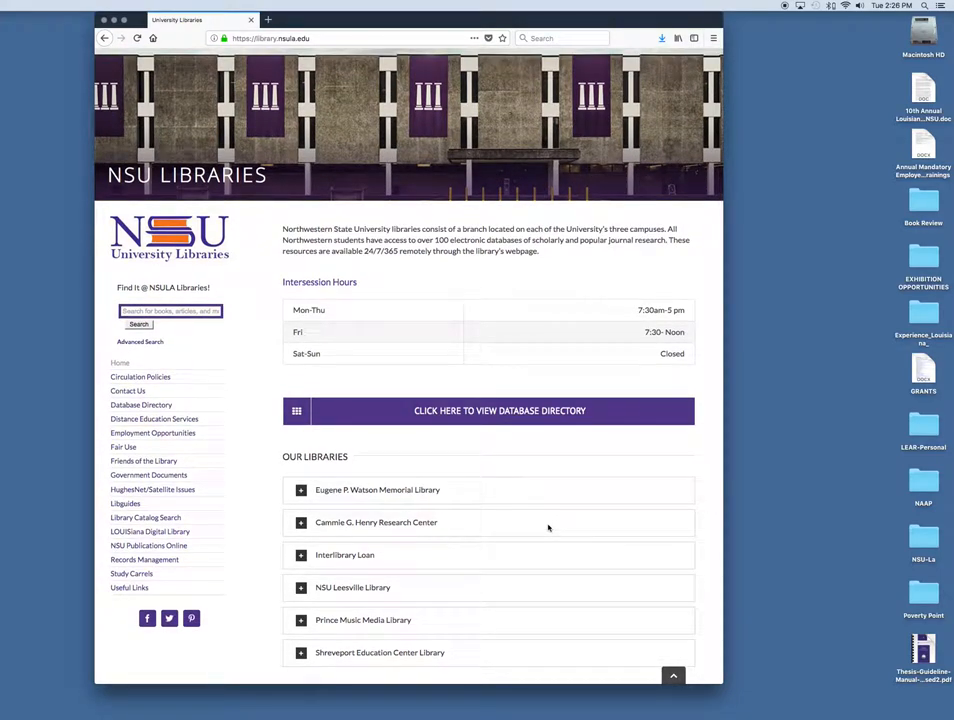
mouse_move(343, 393)
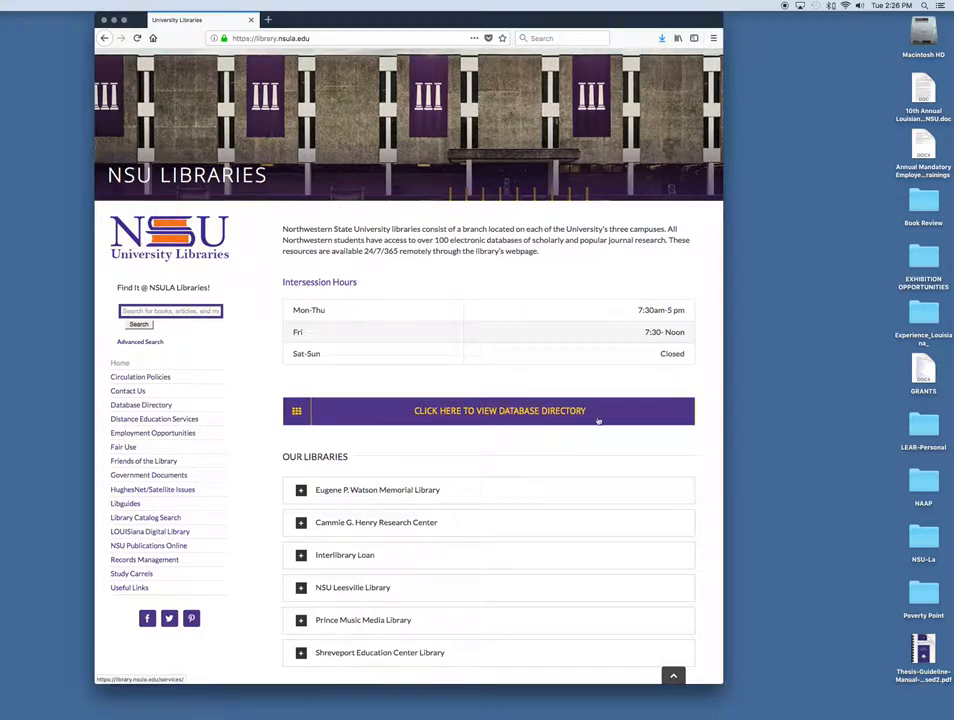
mouse_move(540, 446)
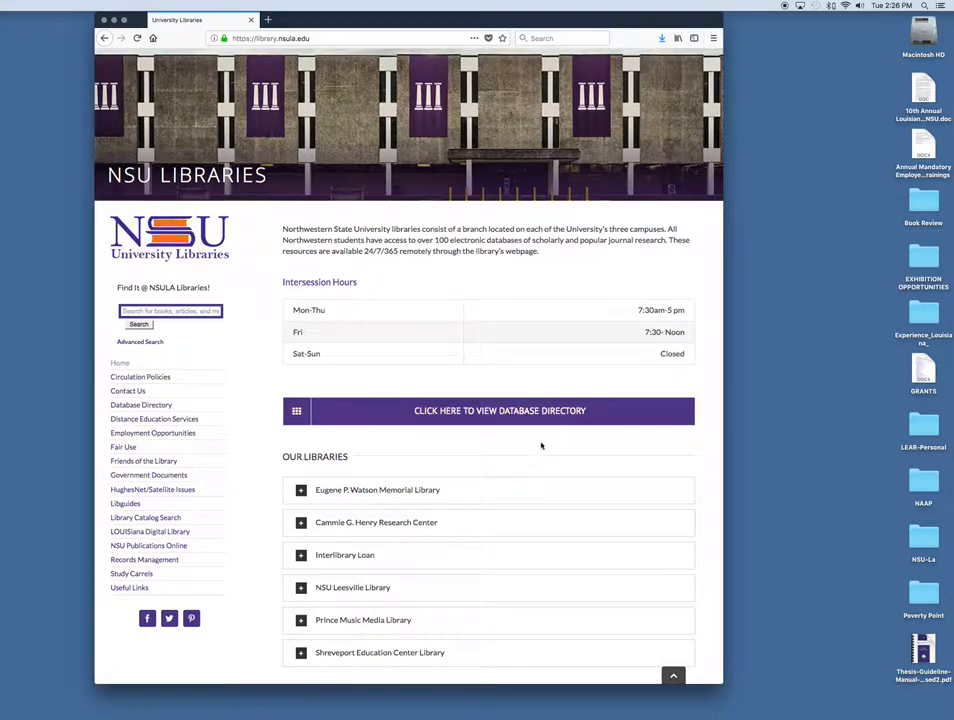
click(499, 410)
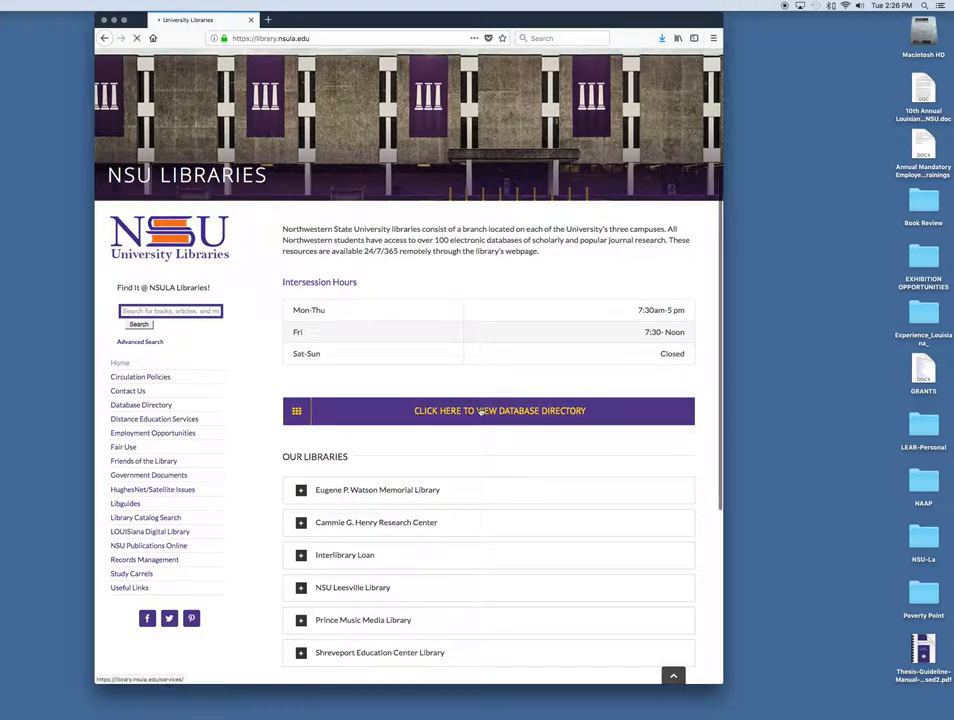
Open the database directory and choose ARTstor under Art, Music & Humanities
click(499, 410)
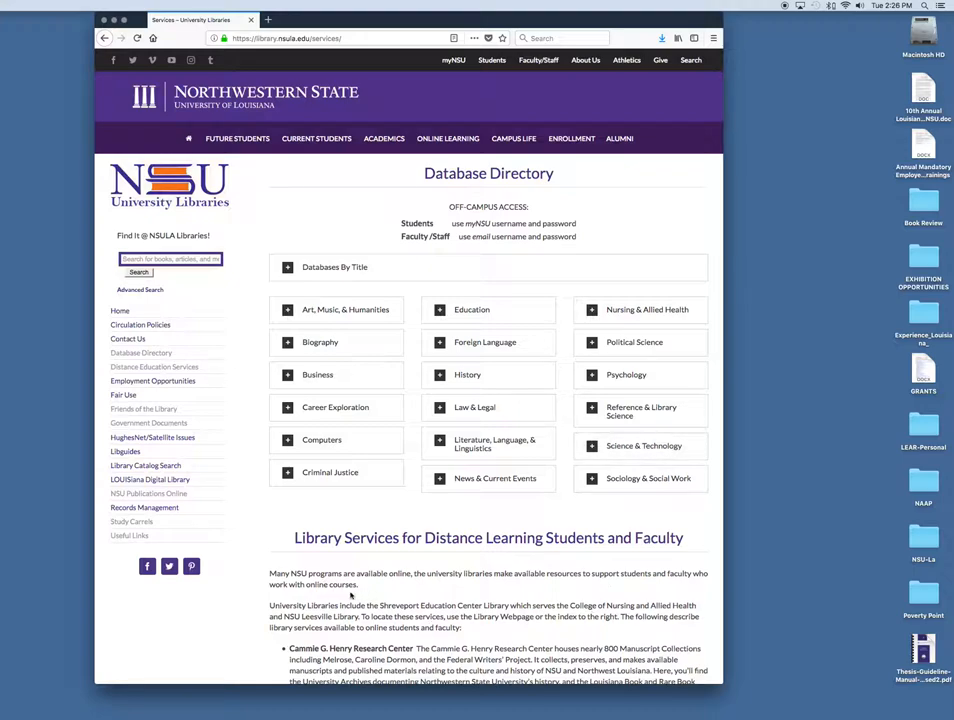
mouse_move(346, 309)
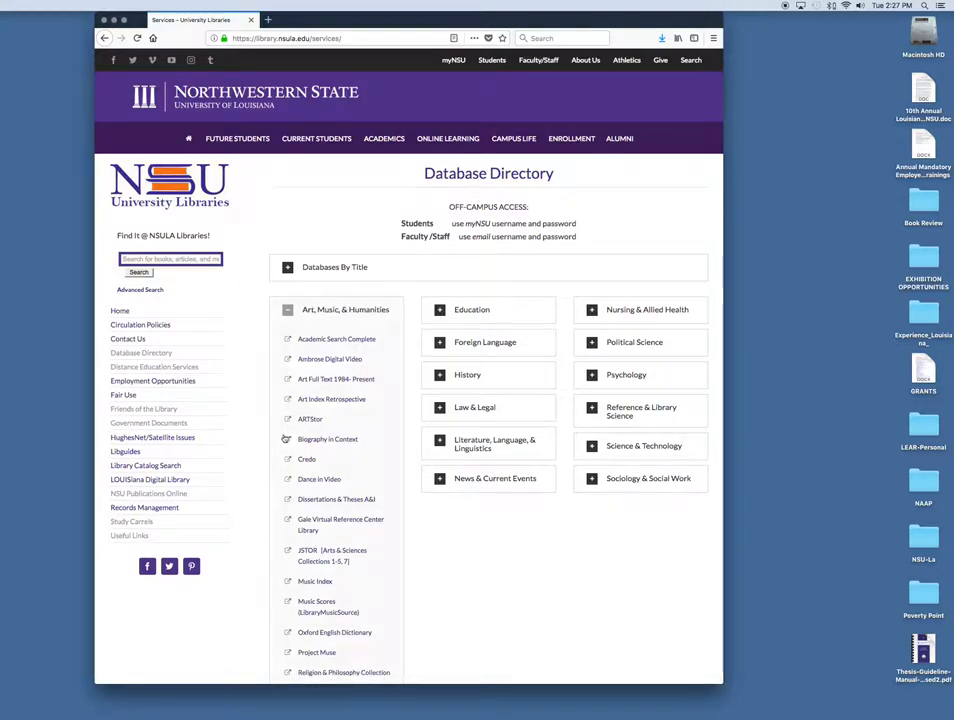
click(310, 418)
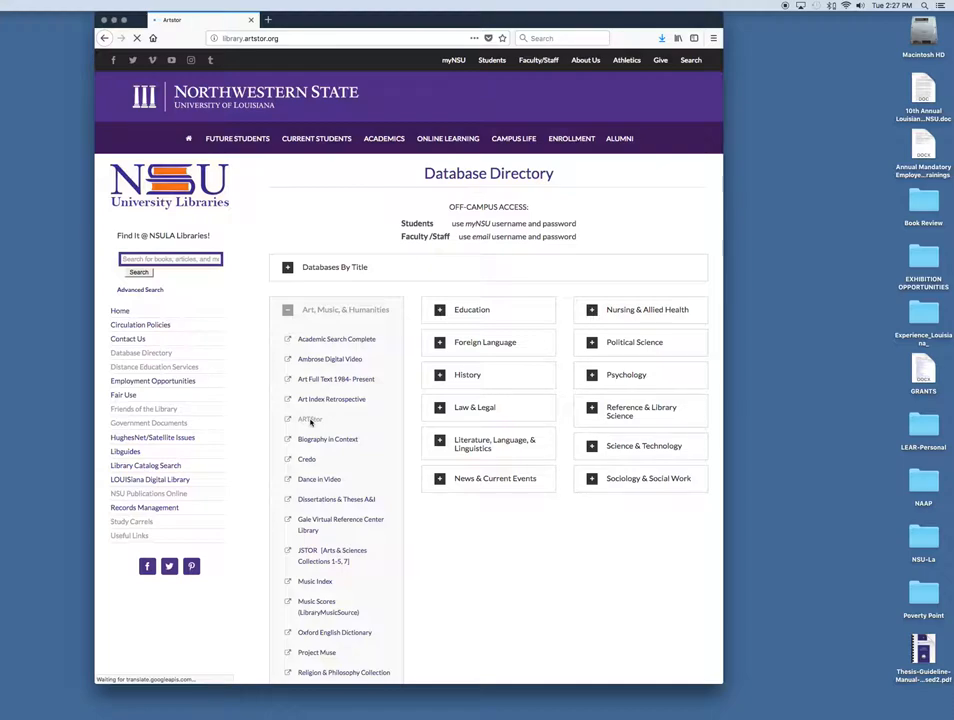
Open ARTstor and let the Art and Multimedia home page load
click(308, 419)
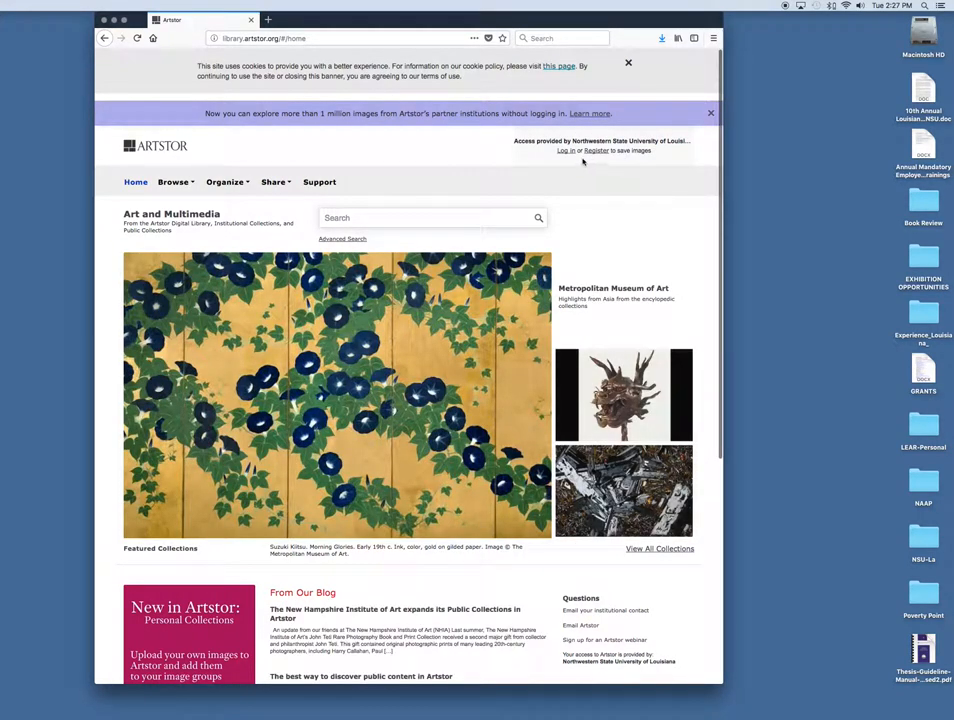
mouse_move(698, 160)
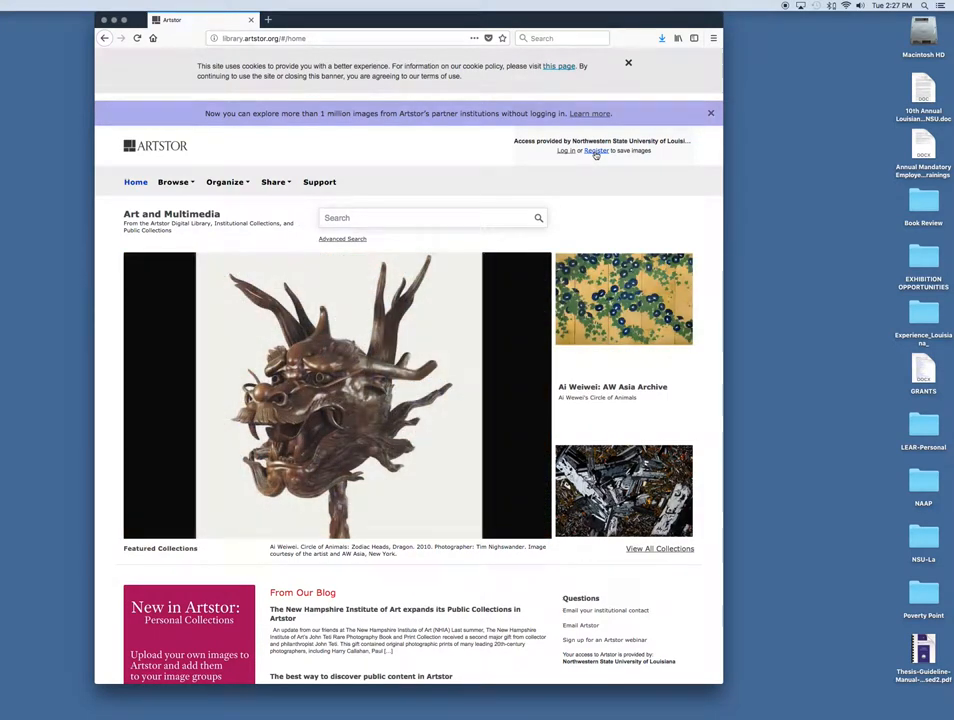
Open Artstor's Register form and view the role-at-institution choices
click(597, 151)
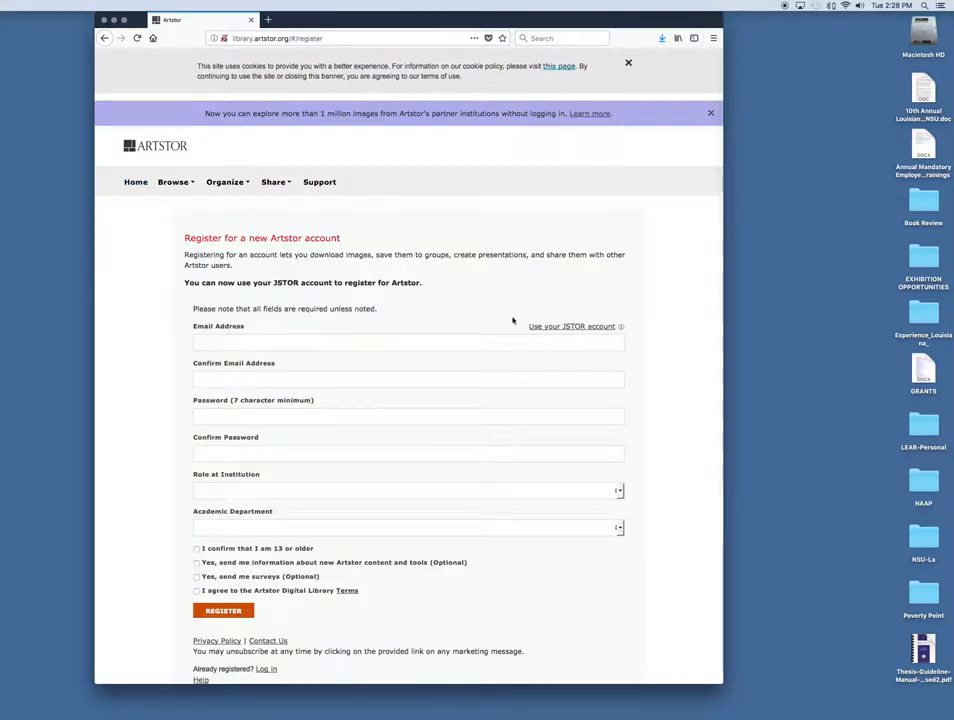
mouse_move(638, 361)
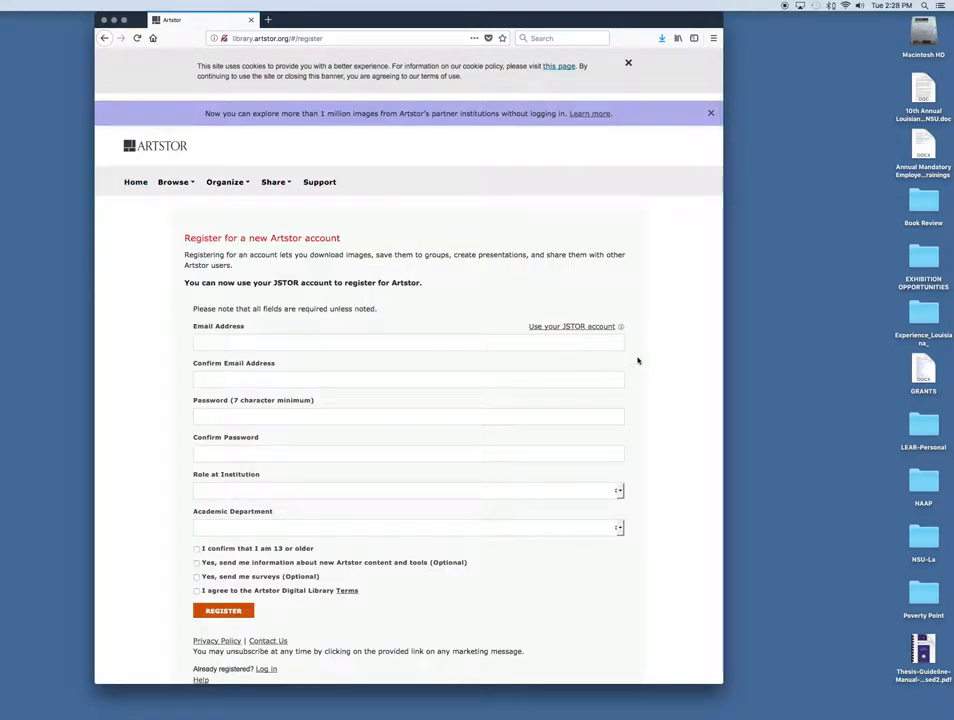
mouse_move(673, 391)
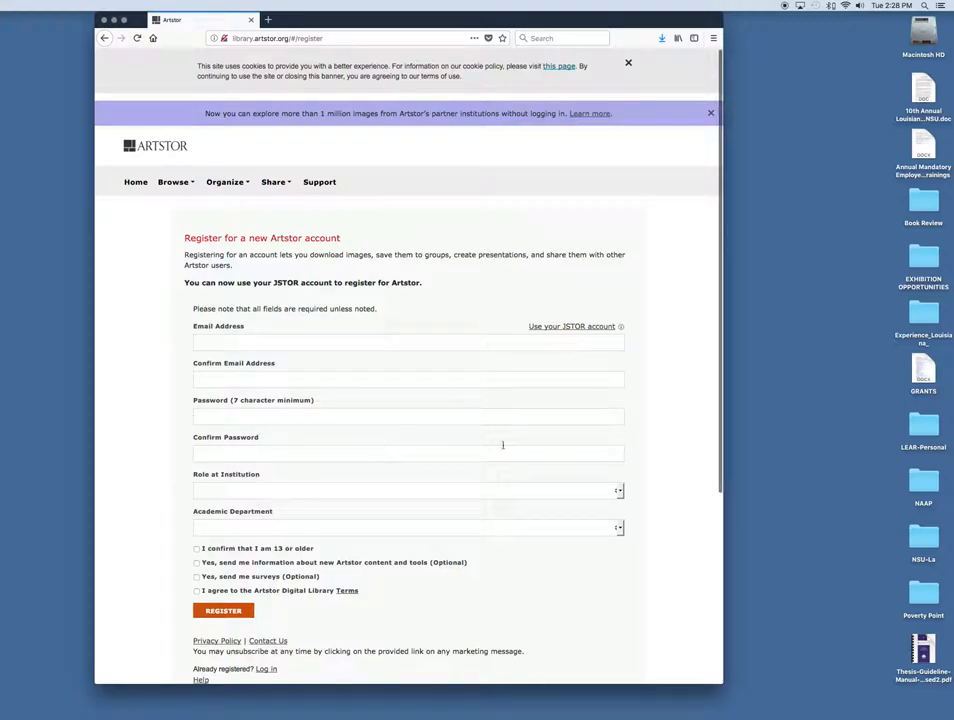
mouse_move(236, 495)
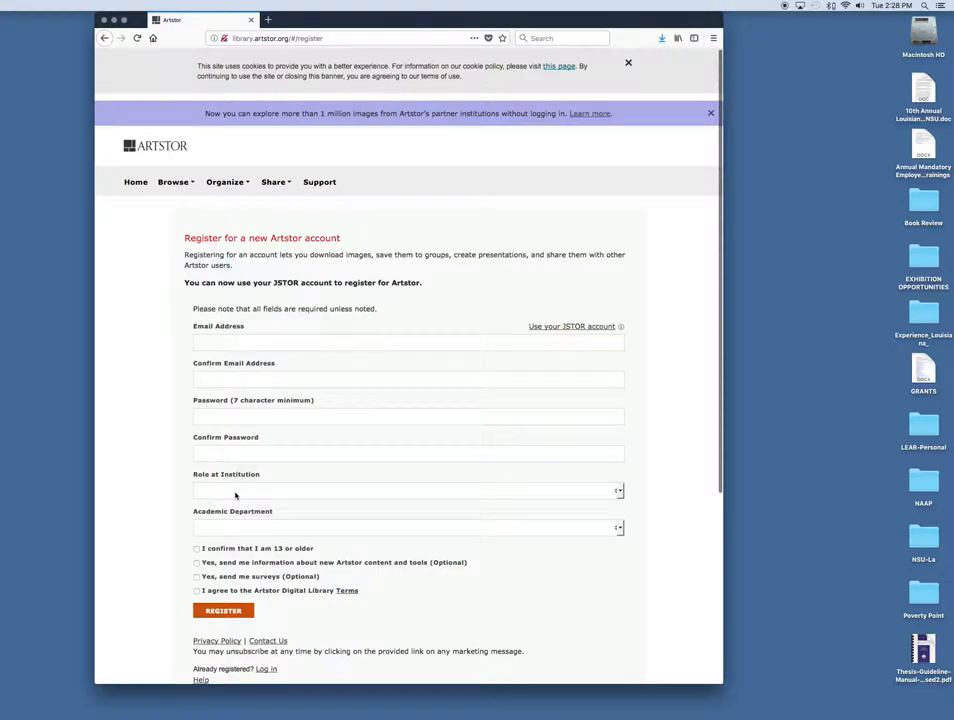
click(407, 490)
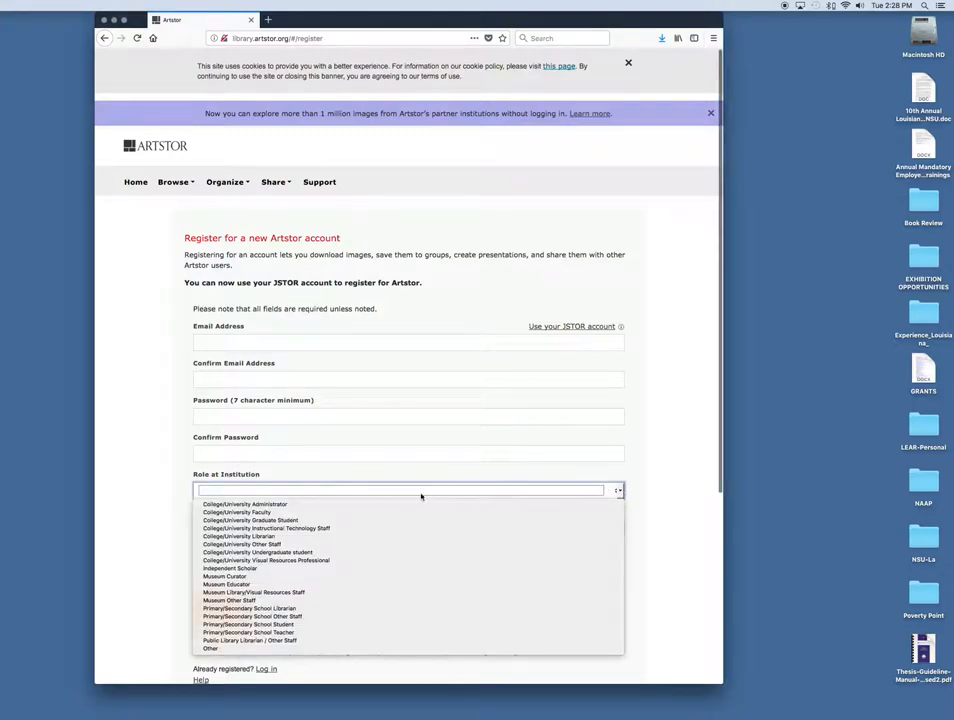
mouse_move(277, 565)
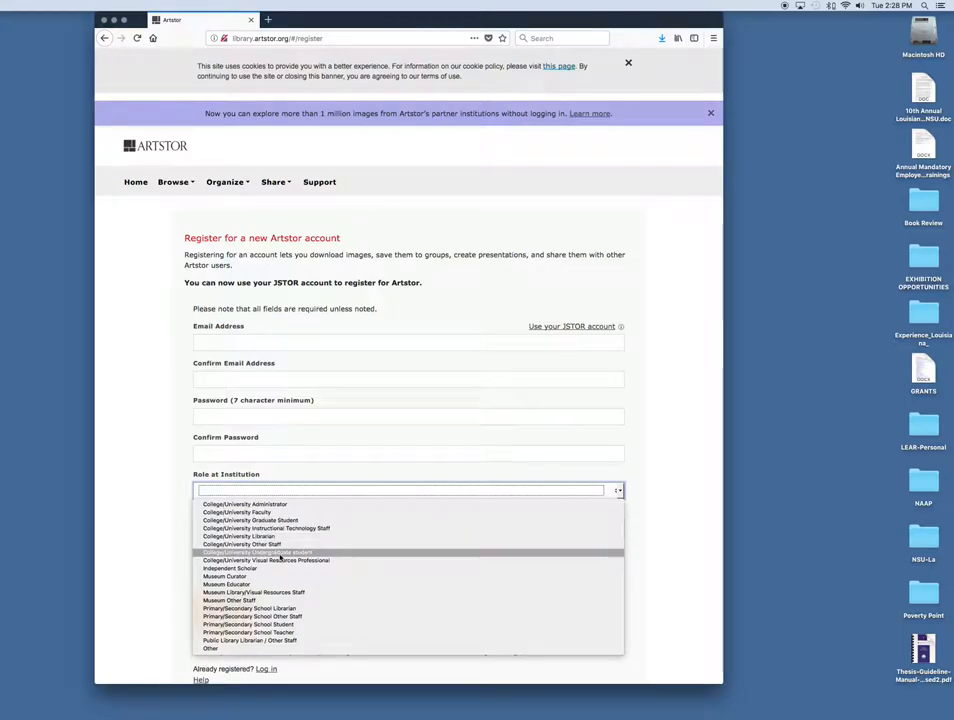
mouse_move(658, 450)
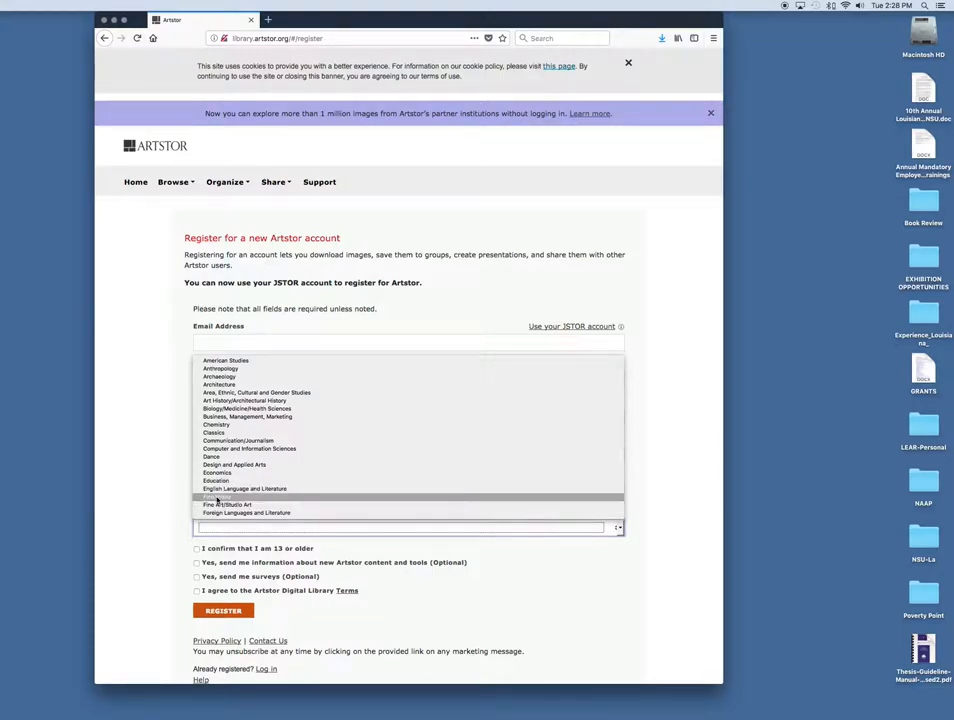
Confirm being 13 or older on the form, then go back to the home page
scroll(down, 3)
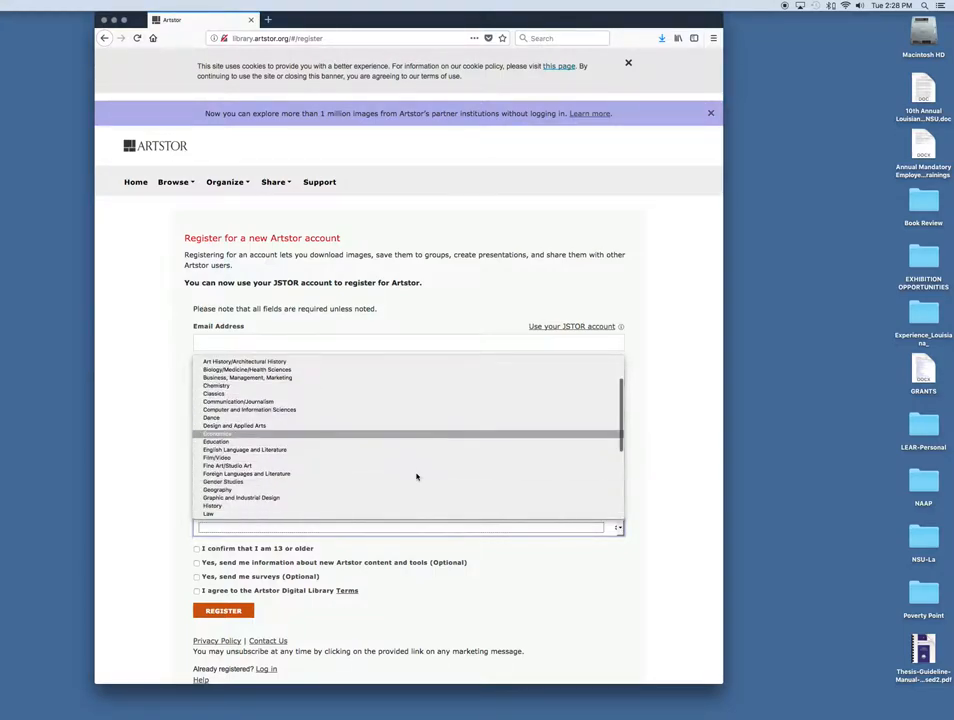
scroll(down, 3)
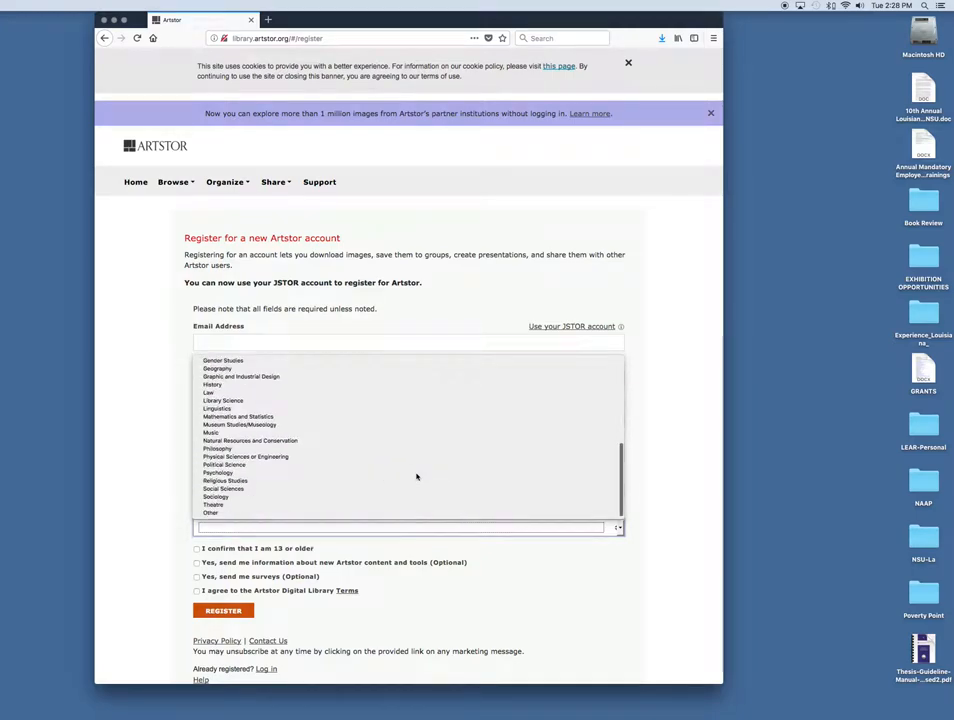
mouse_move(333, 489)
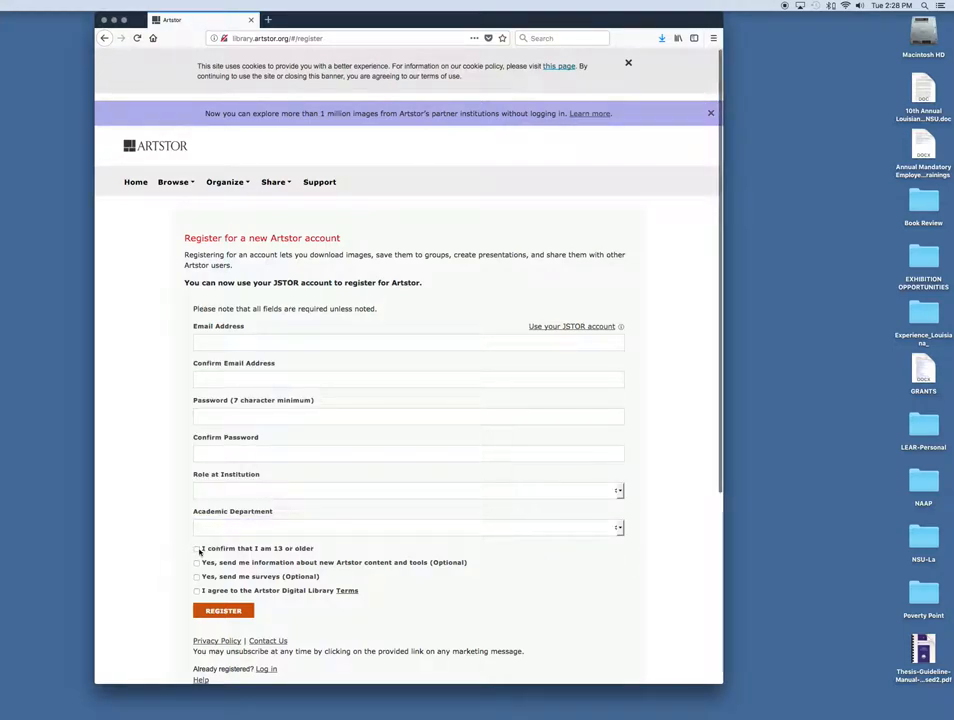
click(196, 548)
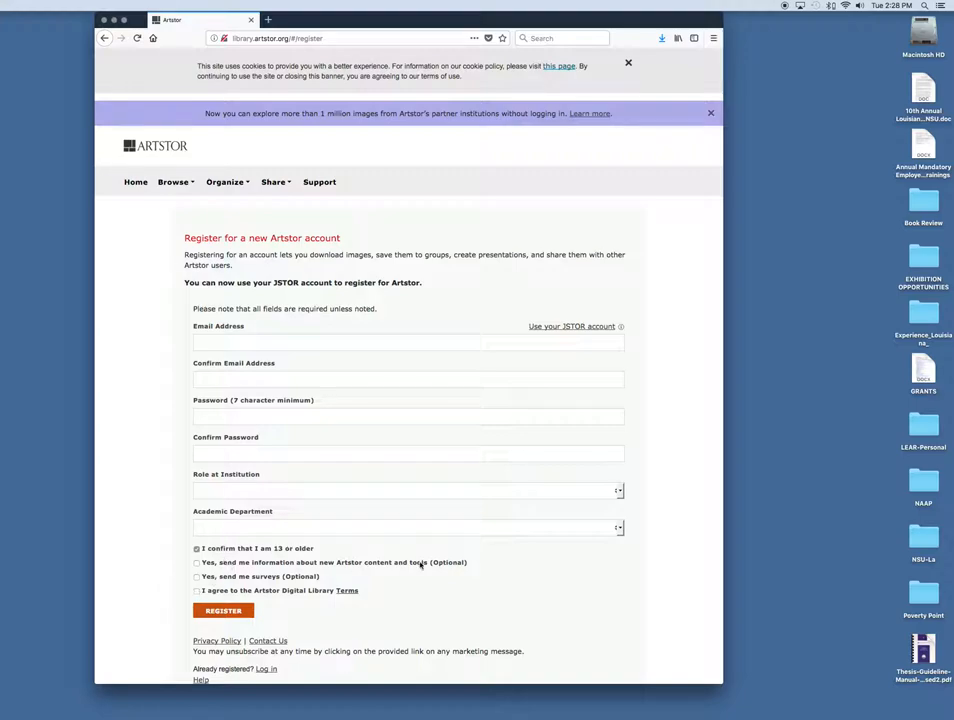
mouse_move(474, 564)
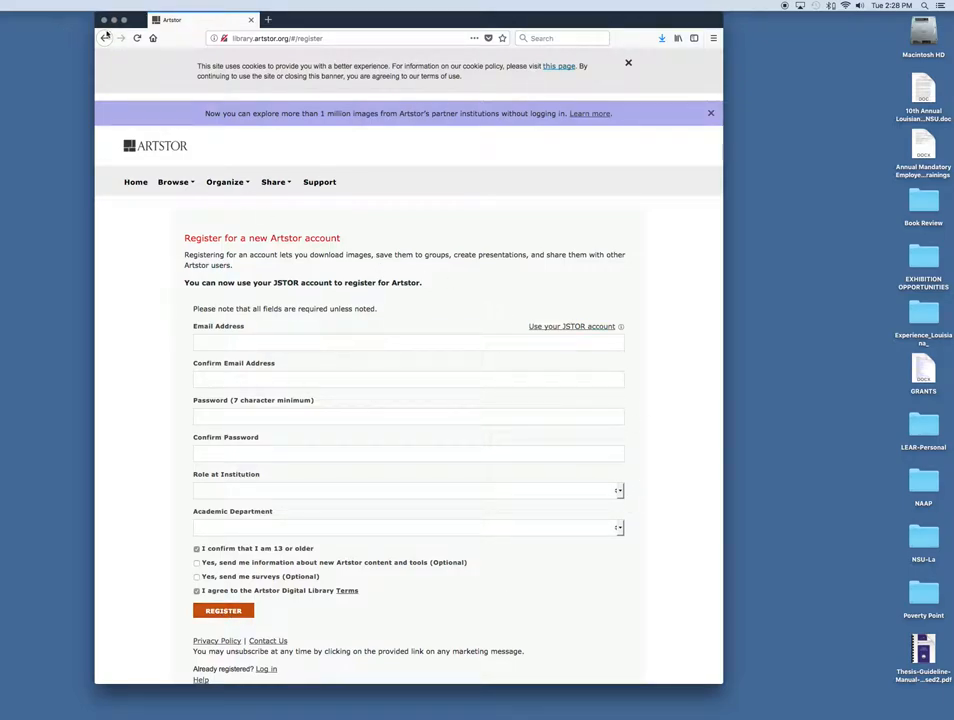
mouse_move(133, 516)
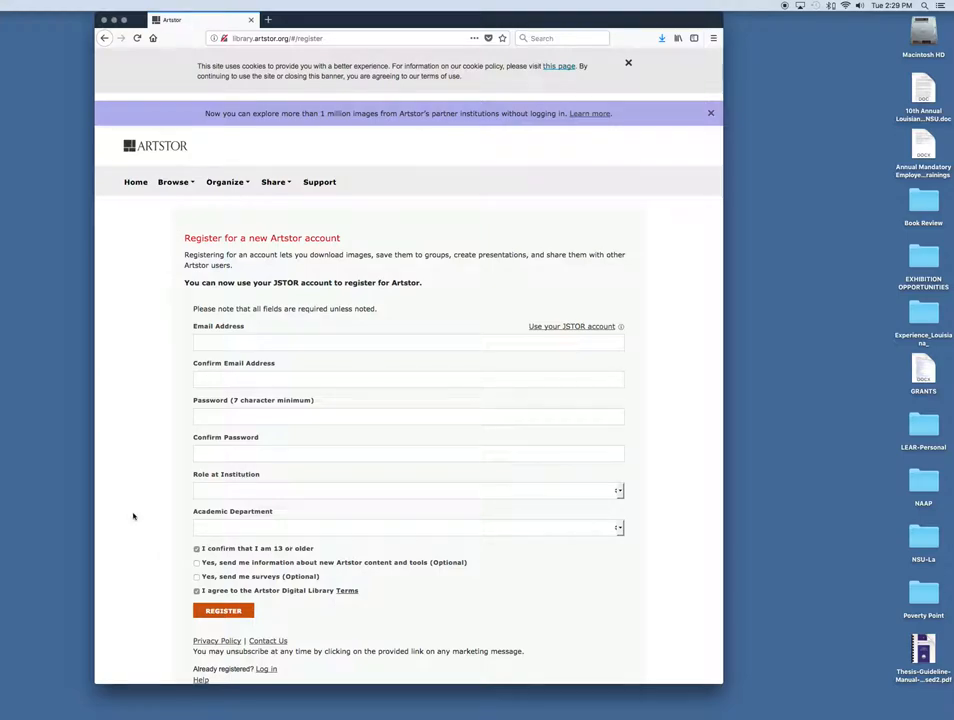
click(135, 181)
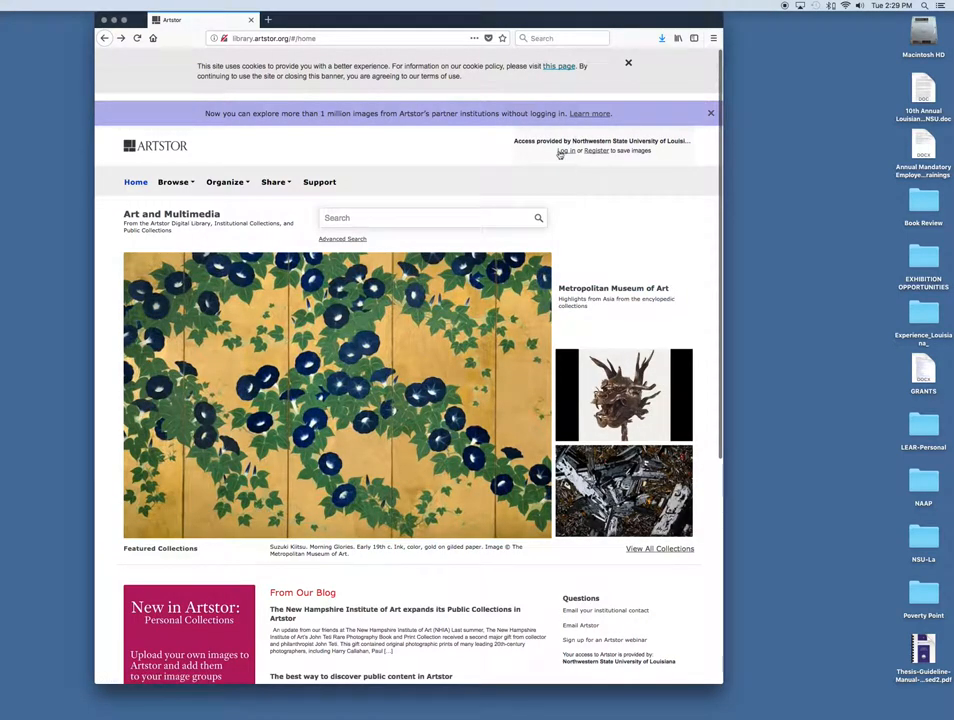
Log in to Artstor with the account email and password
click(566, 151)
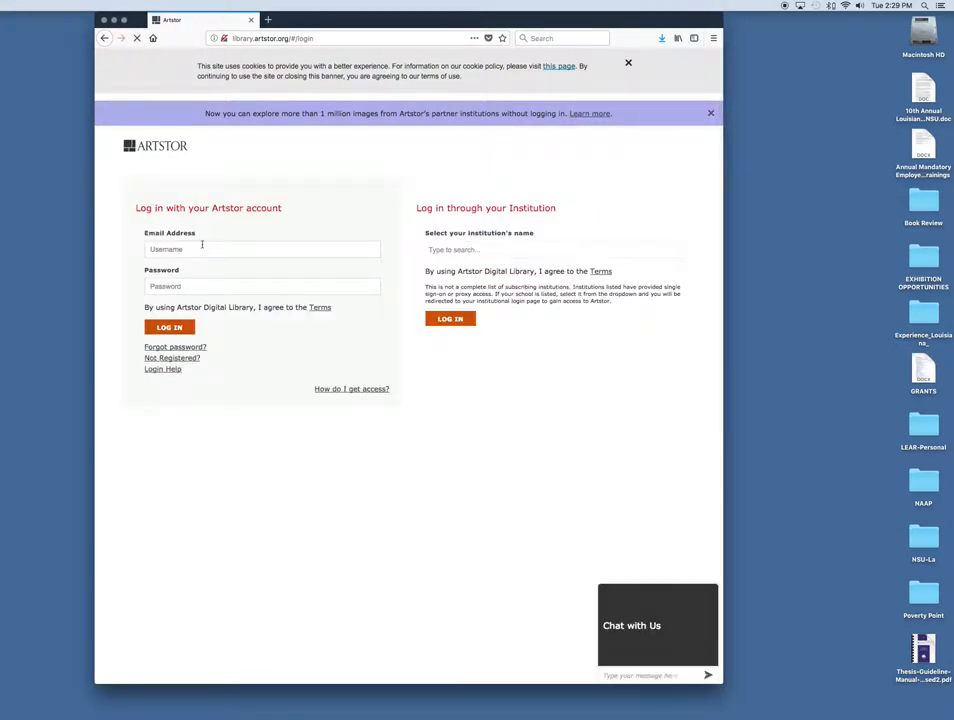
click(262, 249)
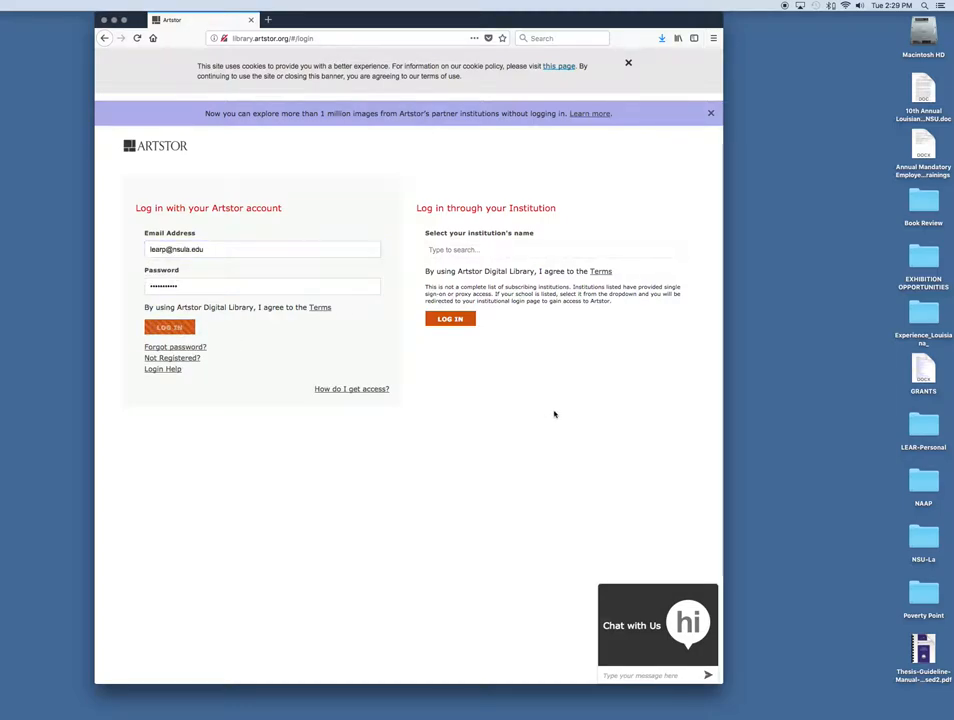
click(169, 327)
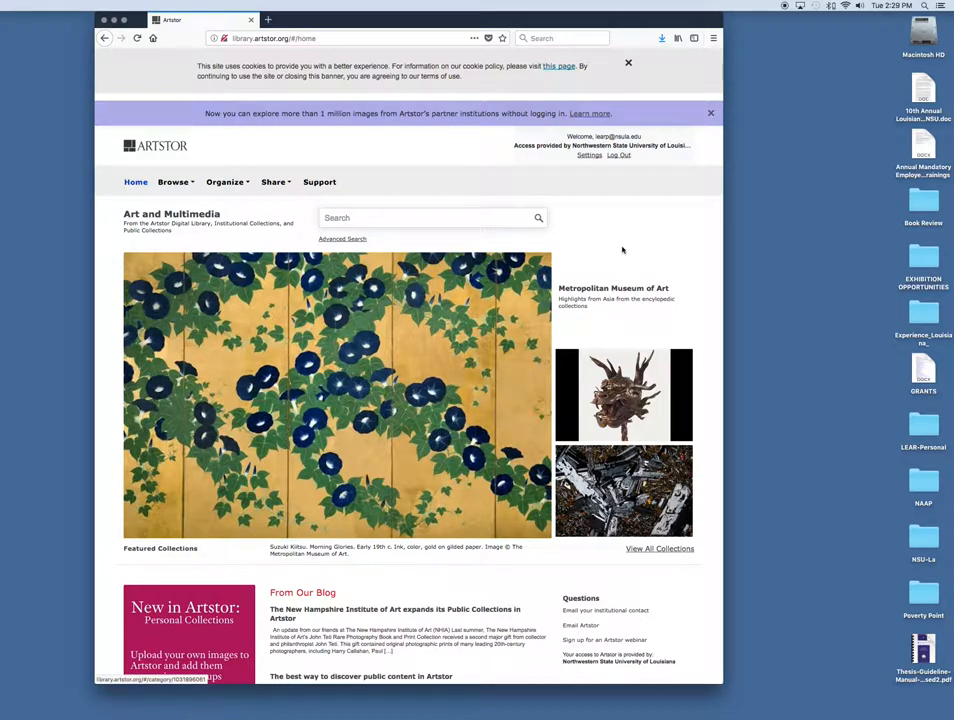
scroll(down, 3)
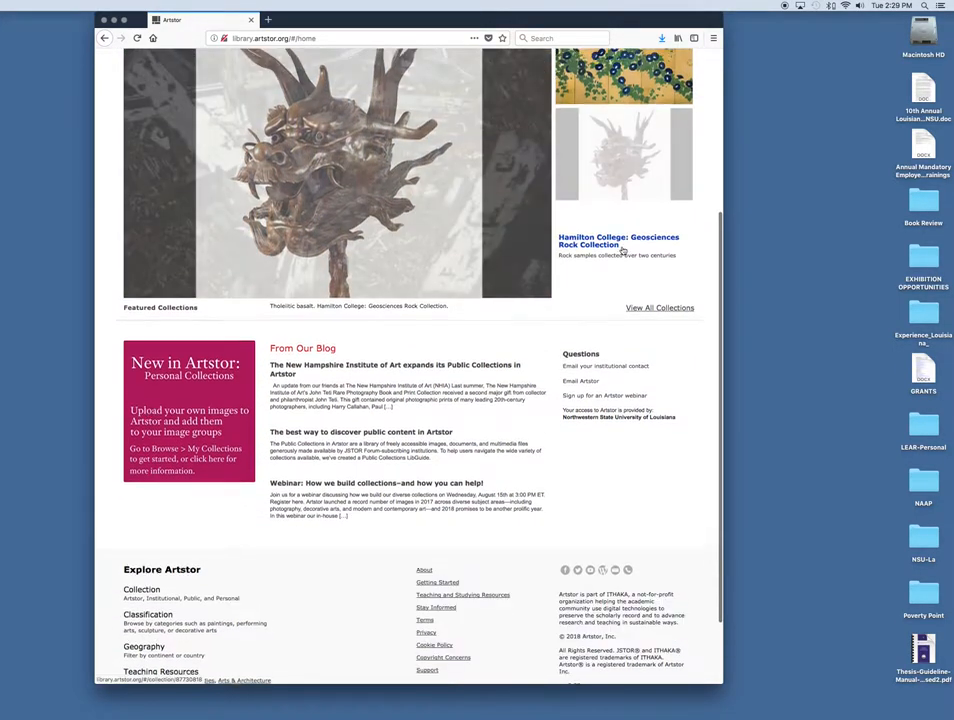
scroll(up, 3)
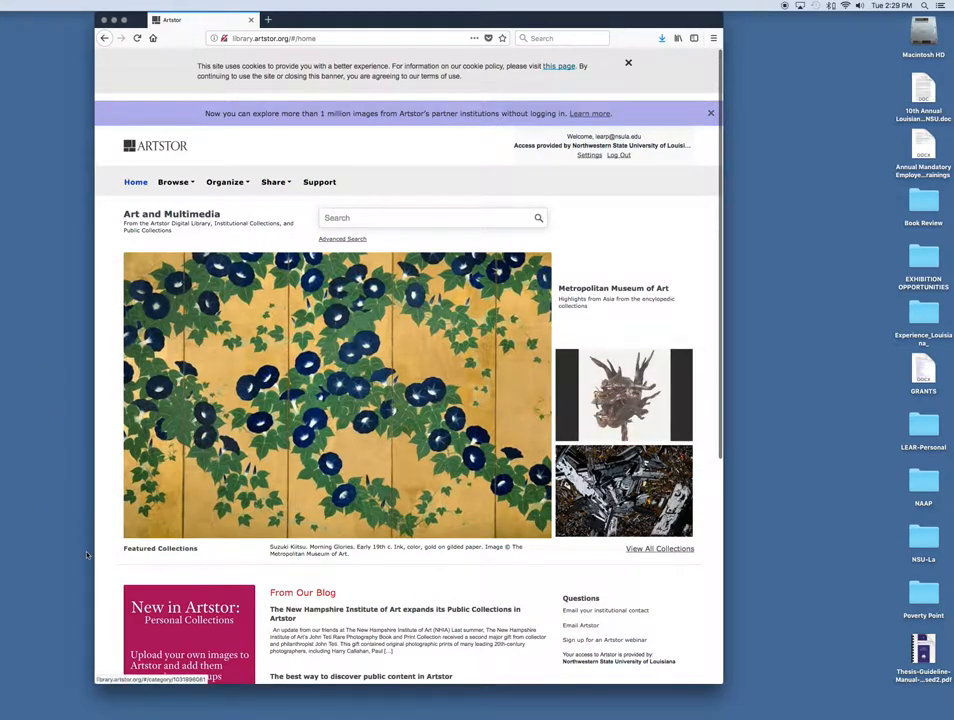
click(173, 182)
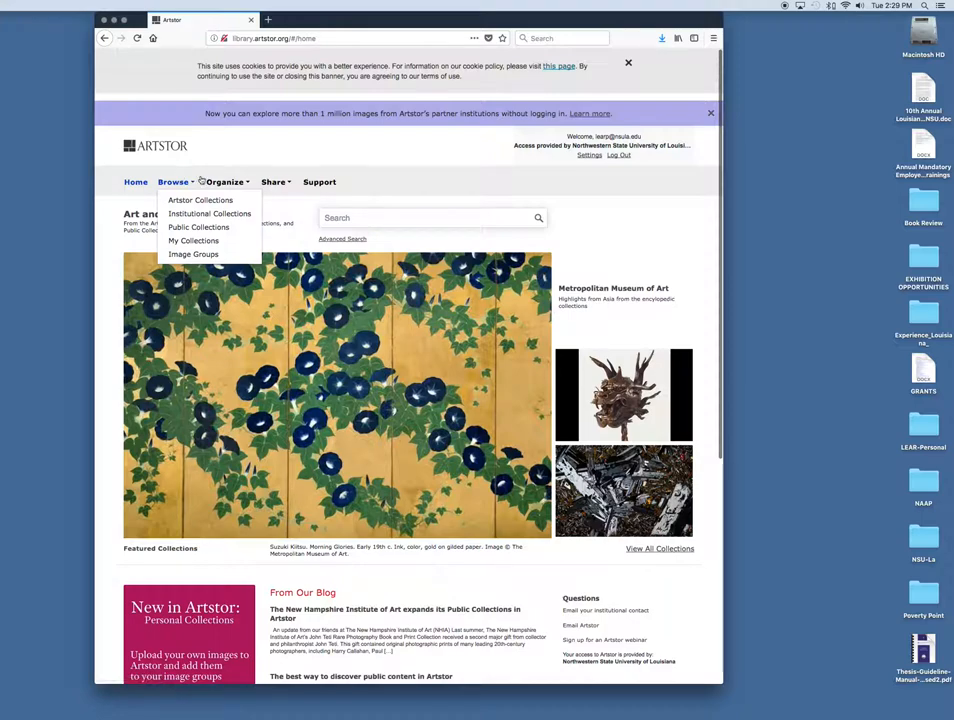
click(225, 182)
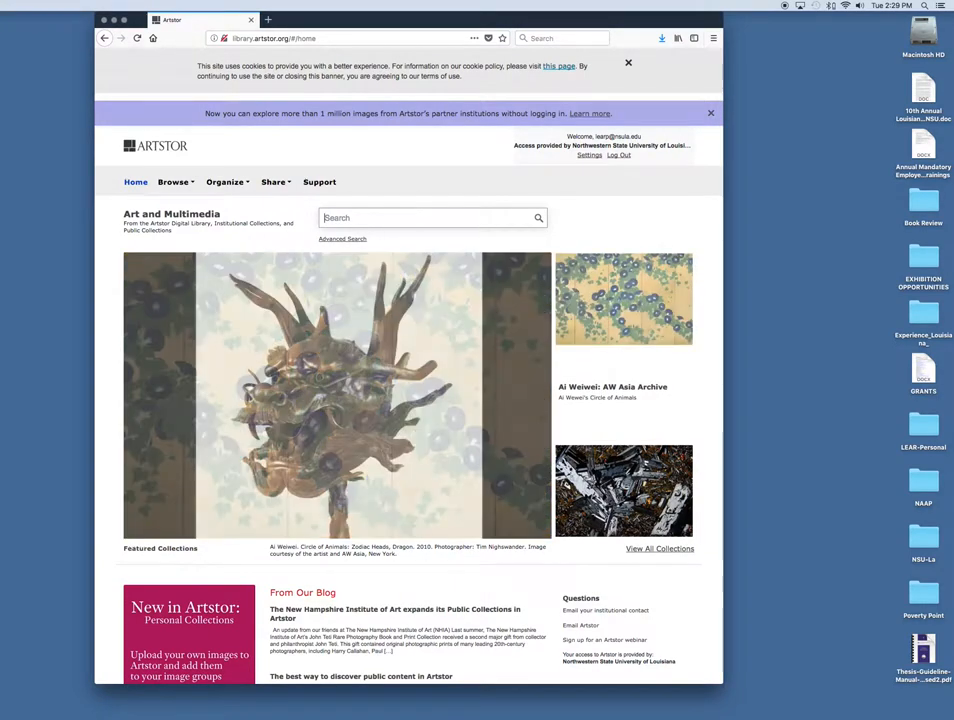
Search Artstor for 'Merode Altarpiece', returning 46 images
text(Me)
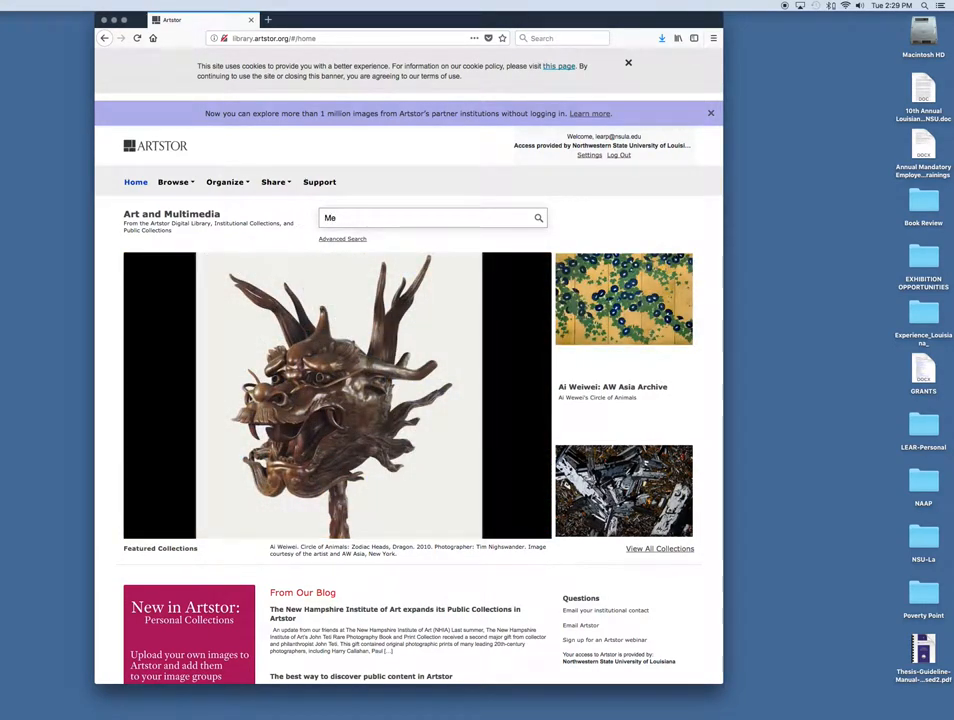
text(rode Altarpiece)
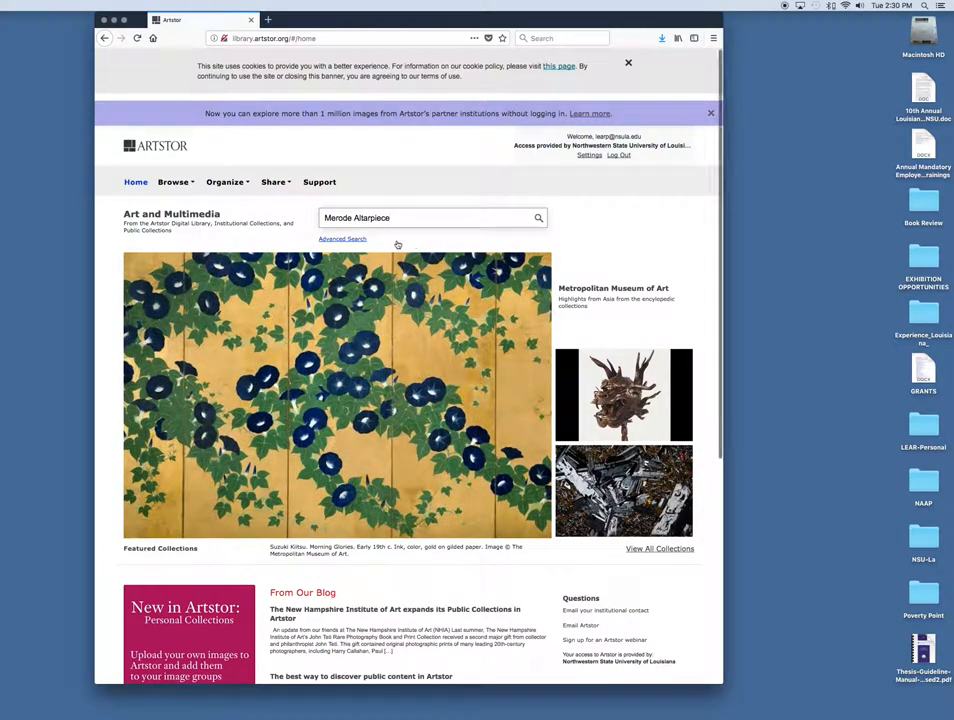
click(538, 217)
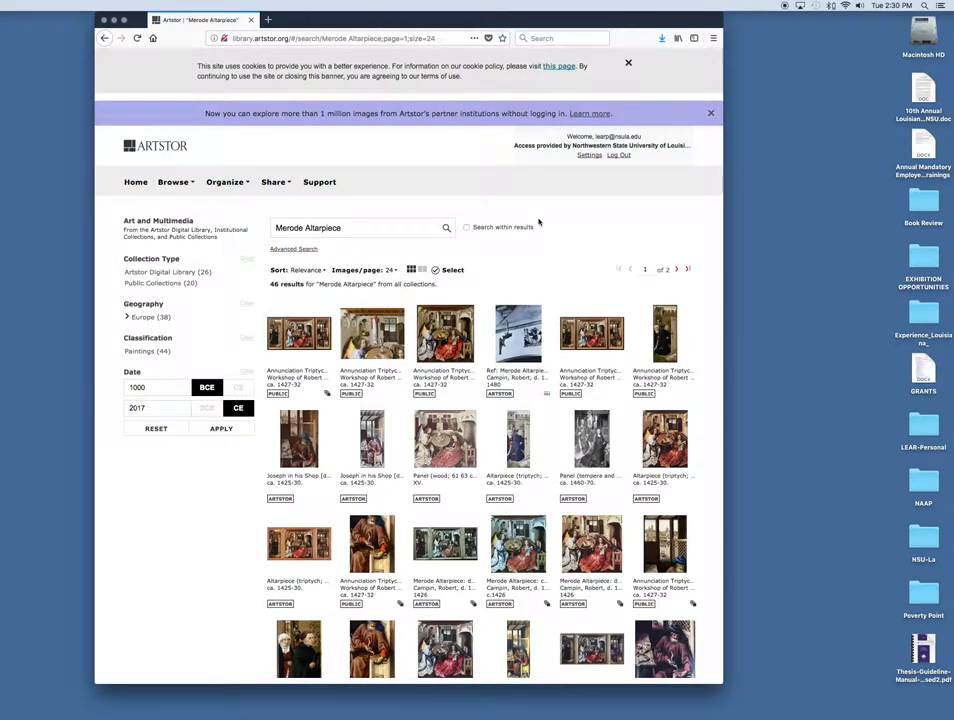
mouse_move(518, 315)
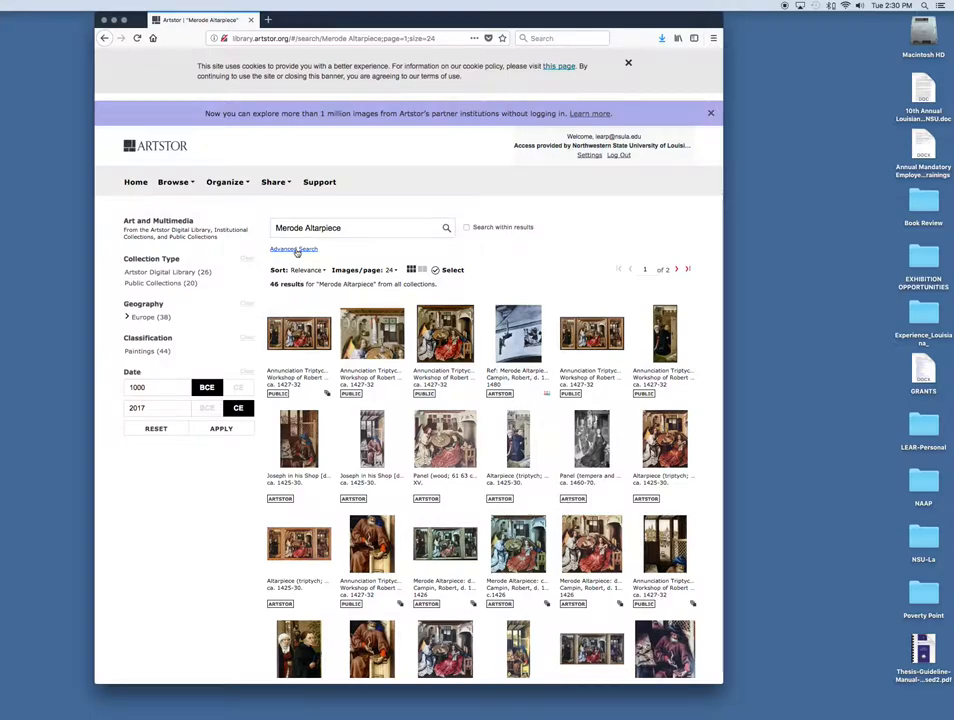
Open Advanced Search showing 'Merode' AND 'Altarpiece' terms
click(293, 249)
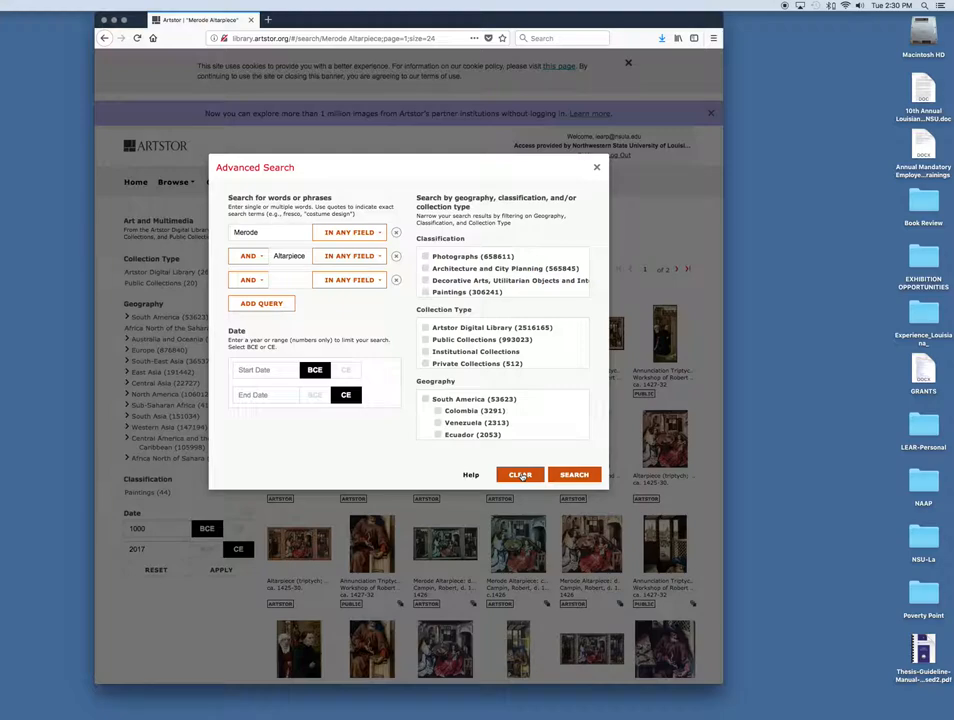
Clear the Advanced Search form to return to the 46 results
click(519, 474)
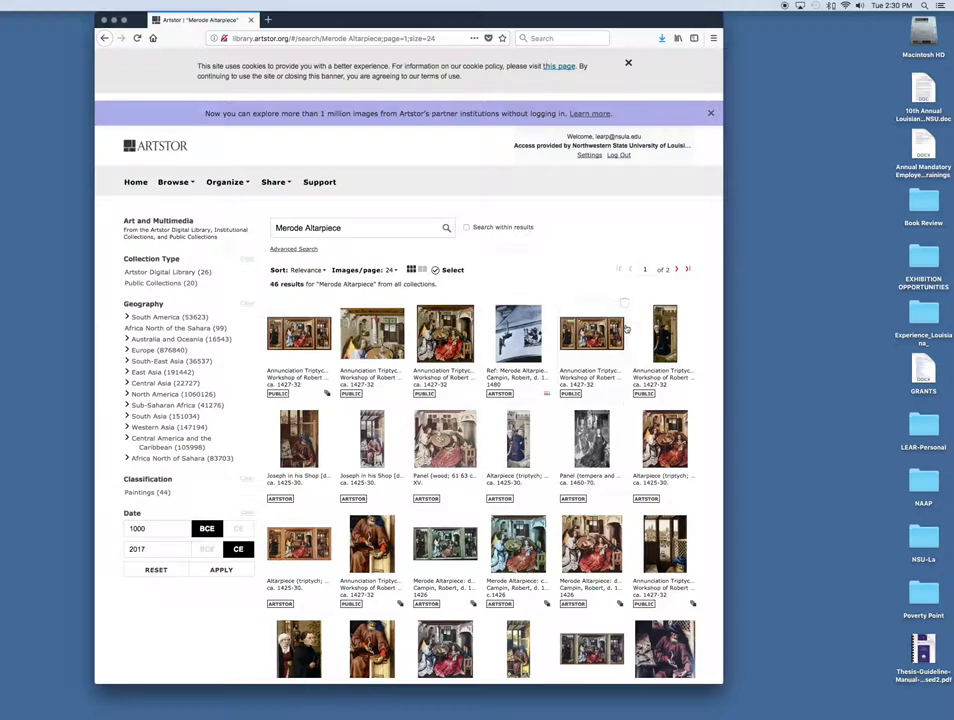
mouse_move(270, 295)
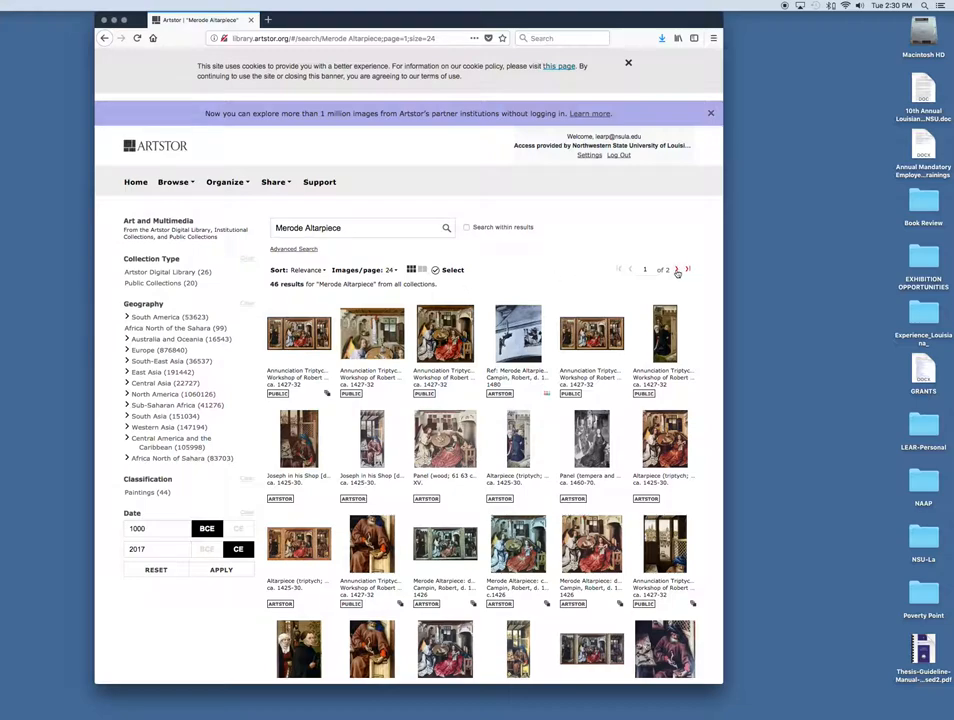
Browse to results page two and back to page one
click(677, 269)
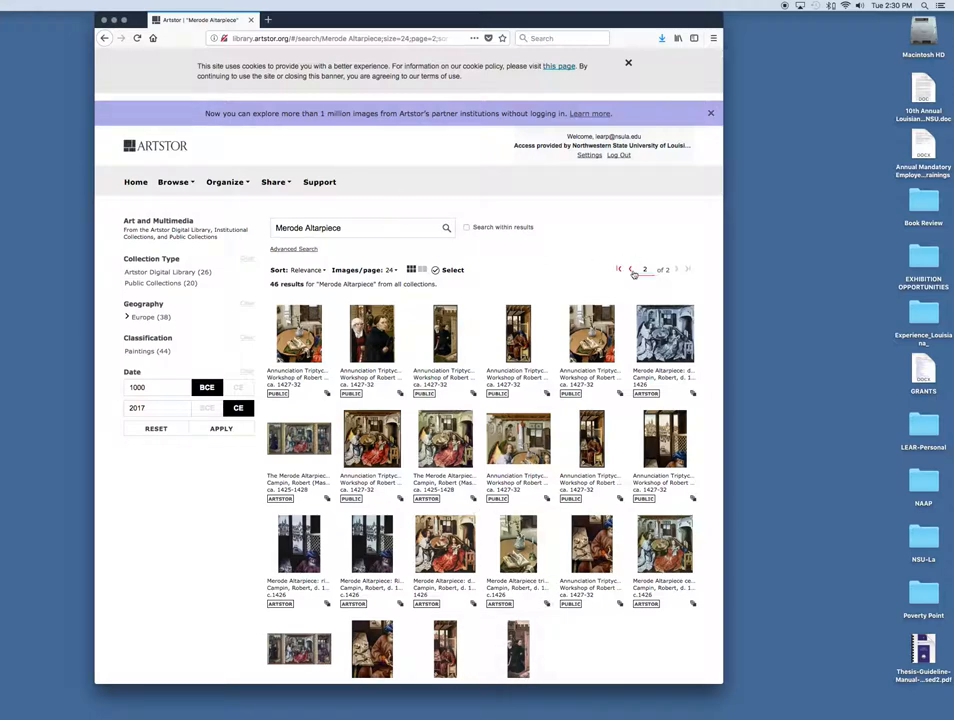
click(631, 269)
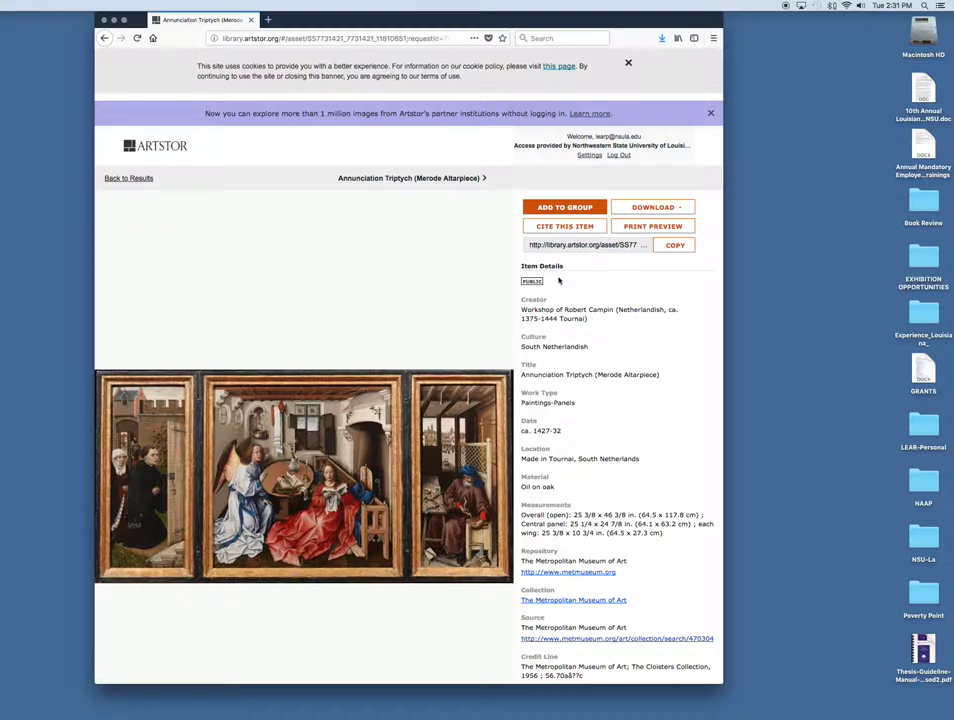
Scroll through the triptych's Item Details, including its Creative Commons Zero rights, and back up
scroll(down, 3)
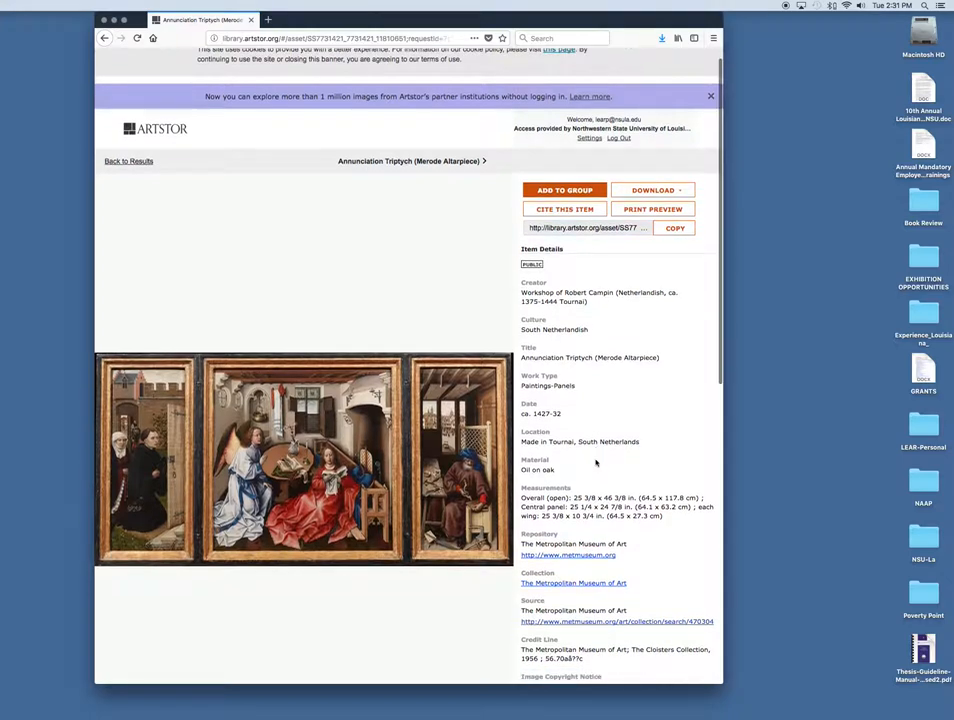
scroll(down, 3)
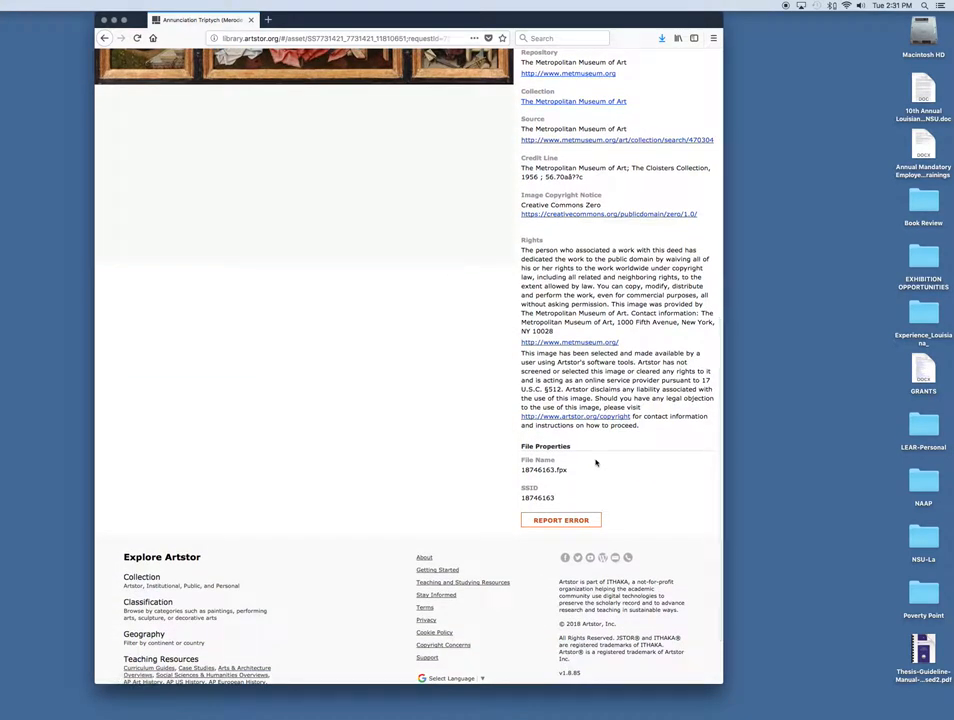
mouse_move(578, 228)
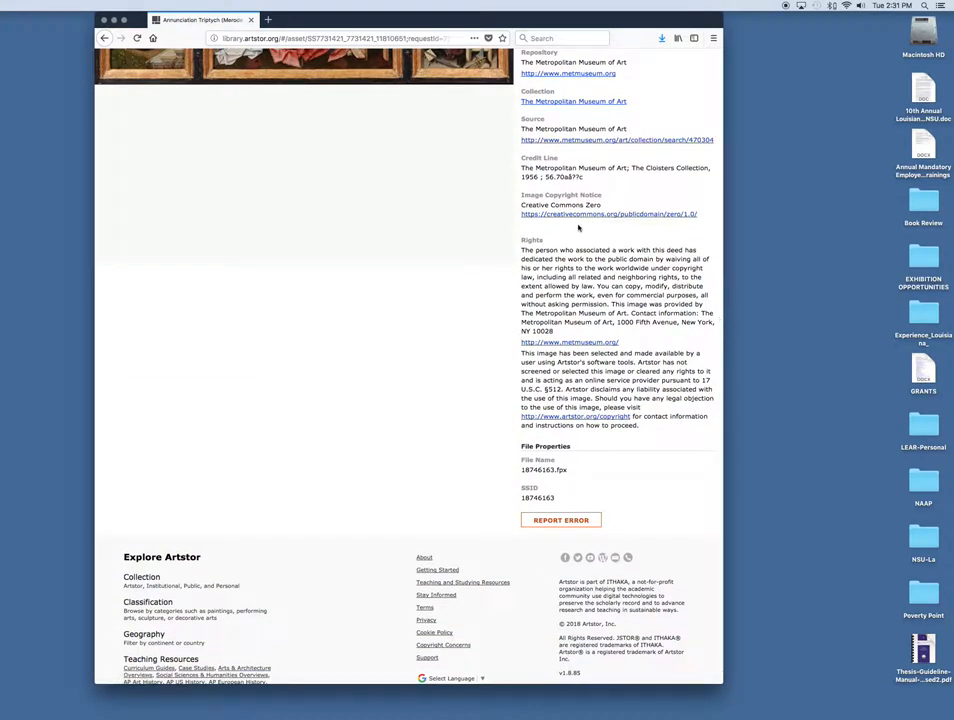
scroll(up, 3)
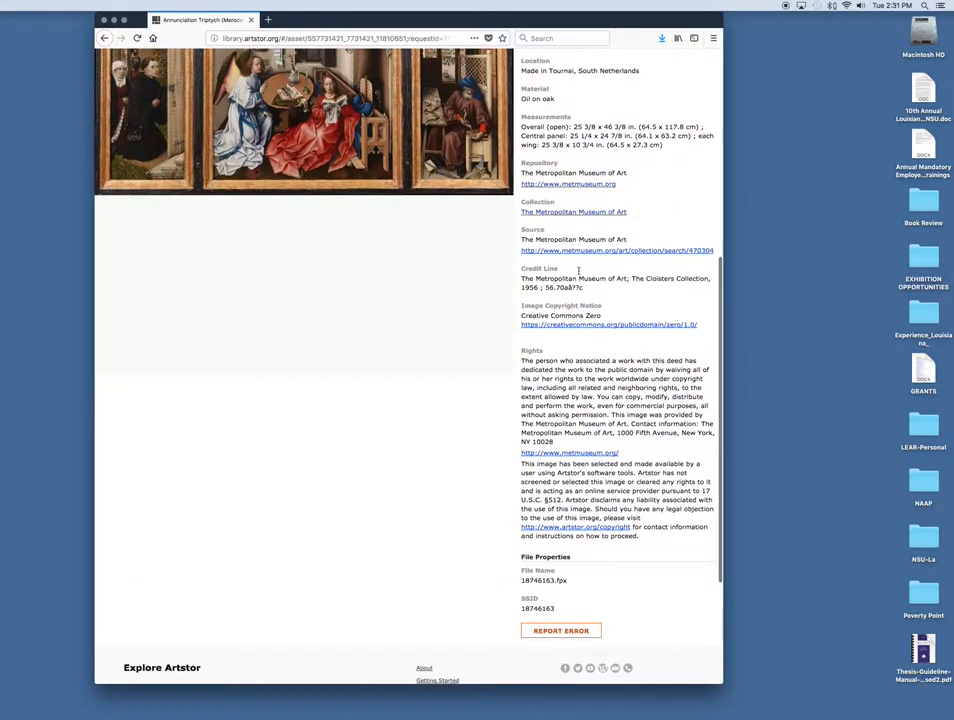
scroll(up, 3)
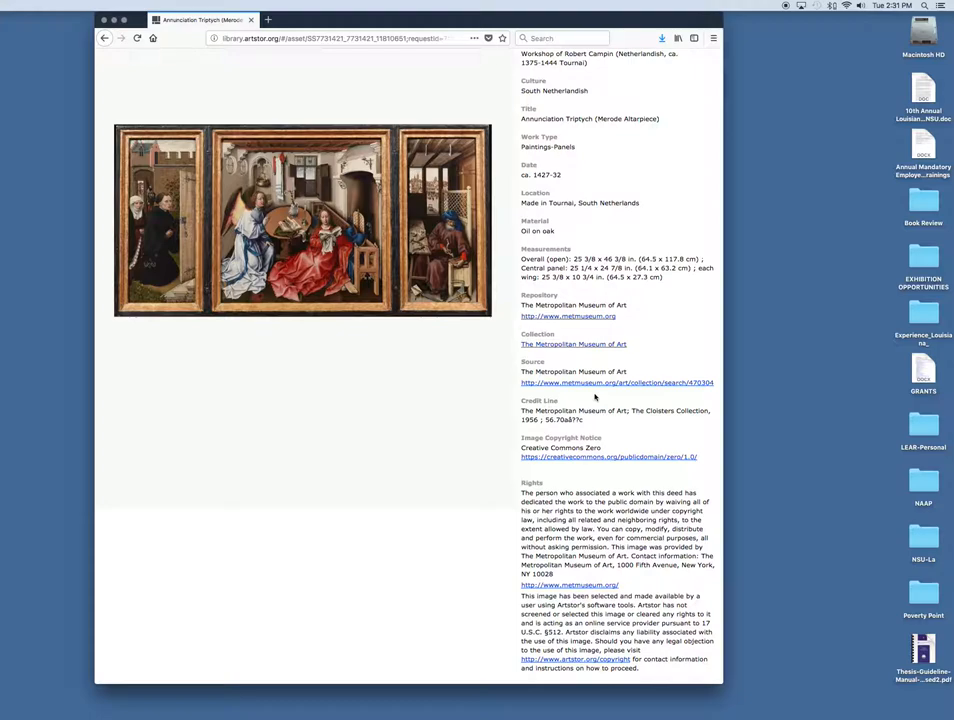
scroll(up, 3)
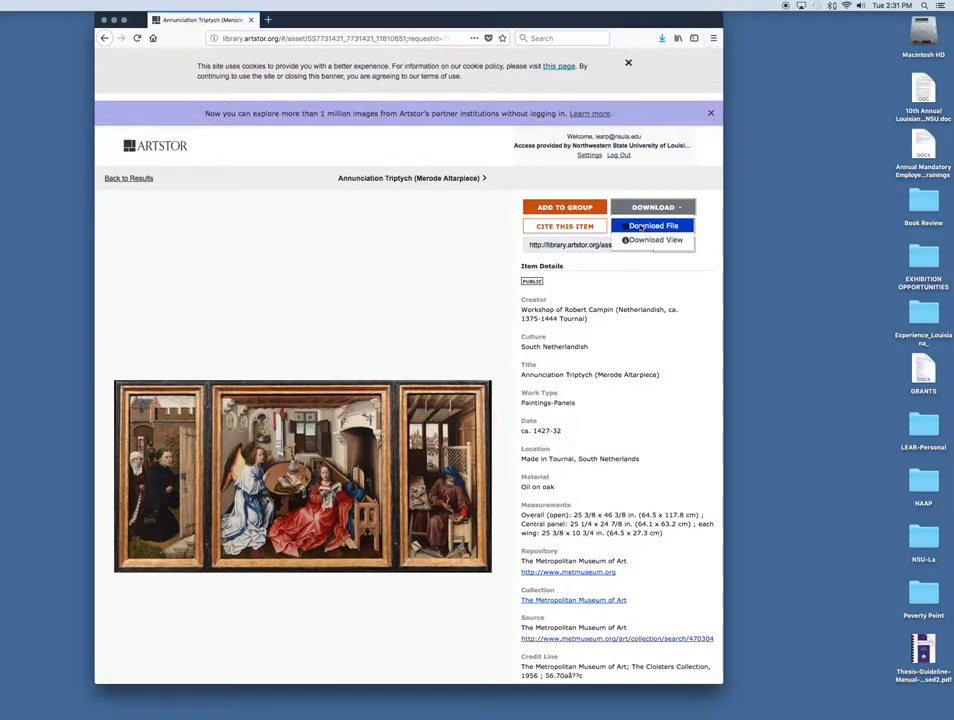
Download the Annunciation Triptych JPEG after accepting the terms, then close its preview
click(653, 225)
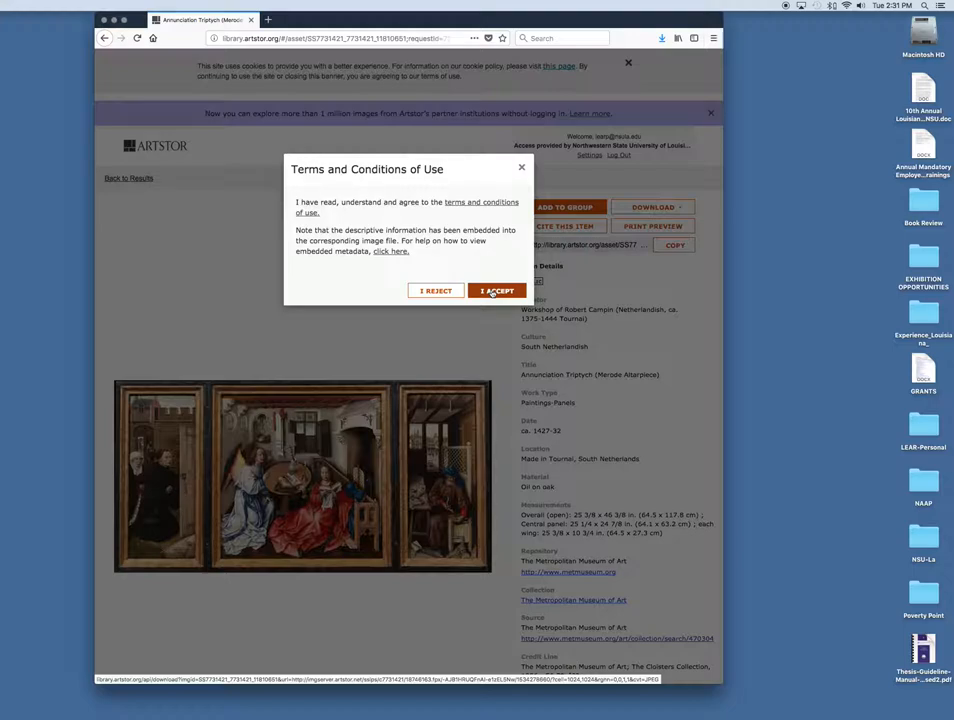
click(496, 291)
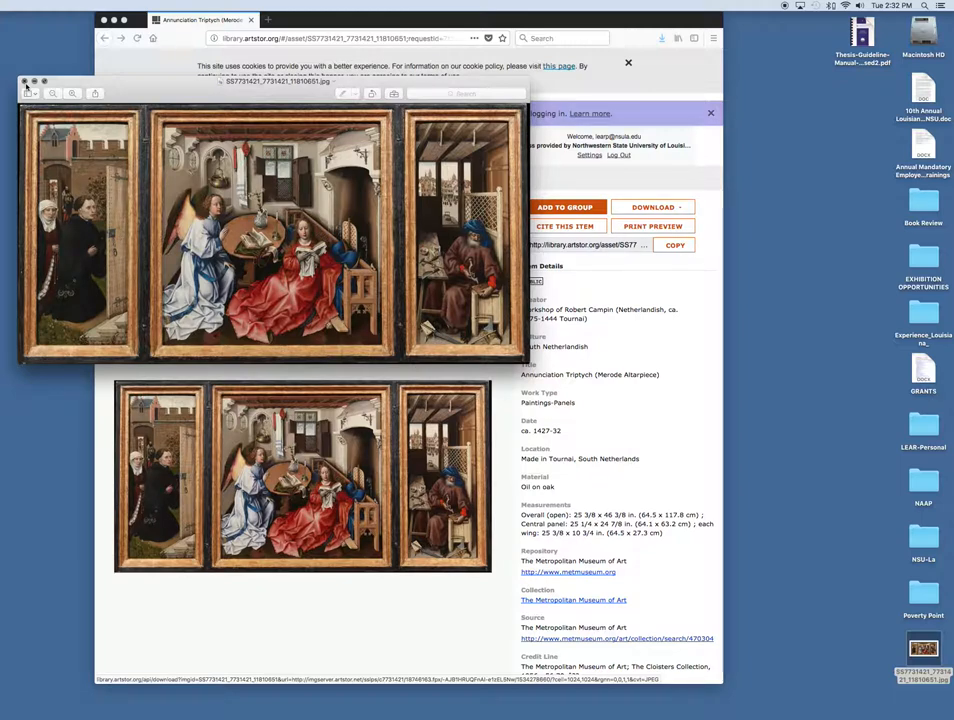
click(30, 81)
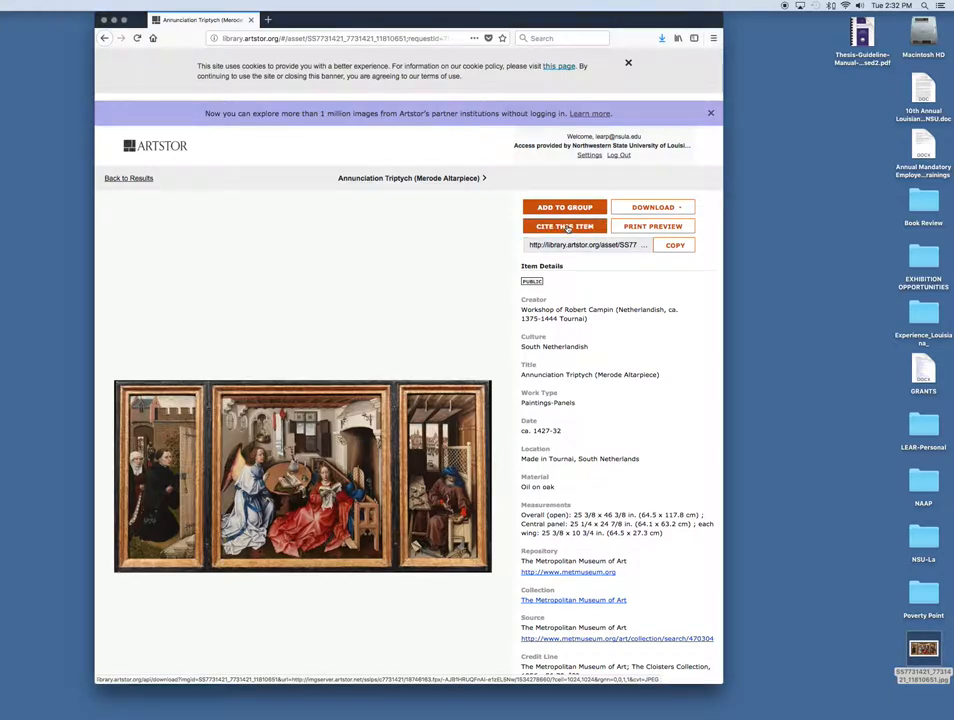
Generate the Annunciation Triptych citations, copy the Chicago one, and close the window
click(564, 226)
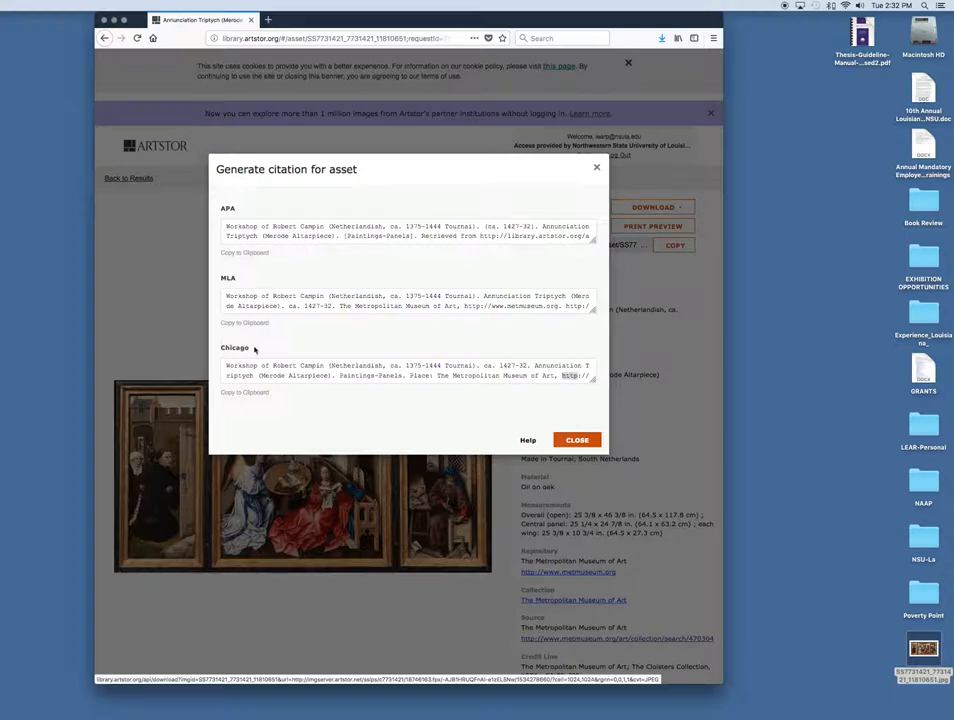
mouse_move(254, 353)
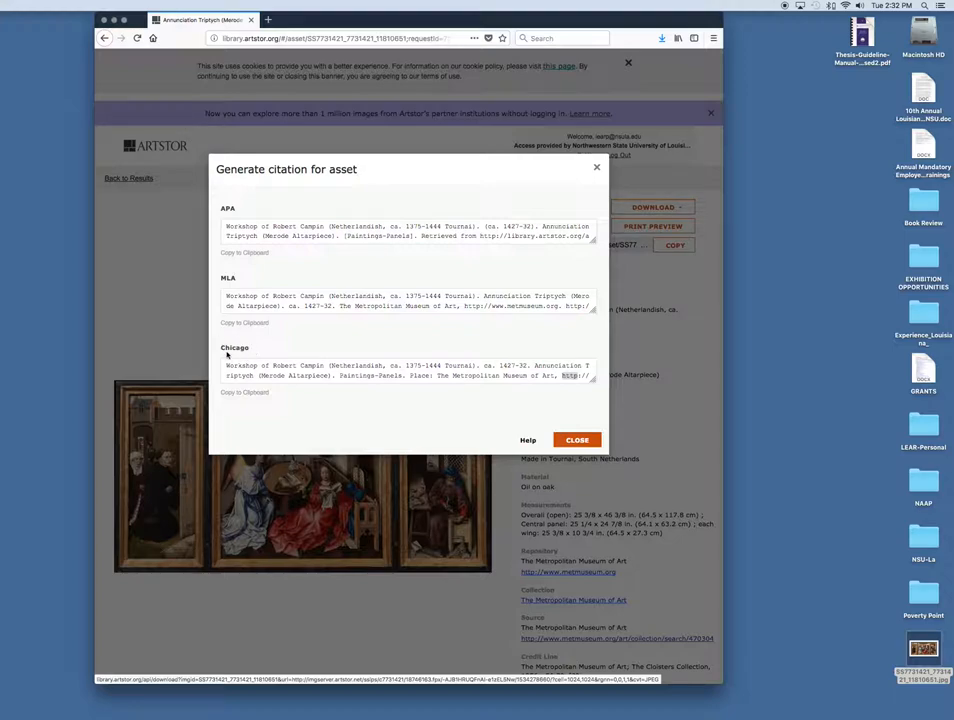
mouse_move(400, 391)
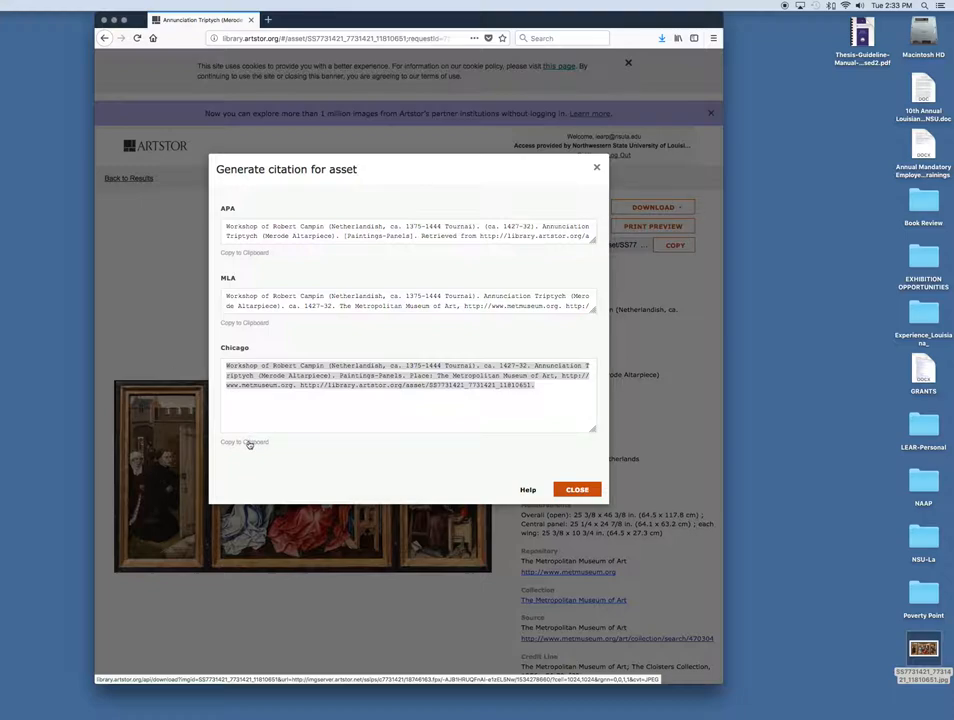
click(245, 442)
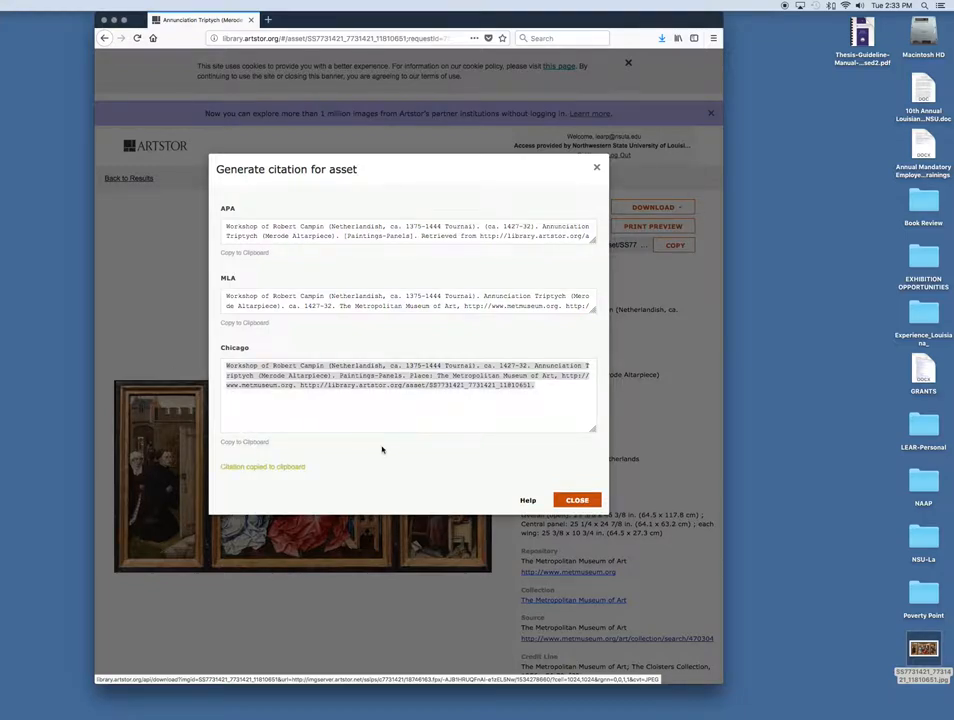
mouse_move(250, 491)
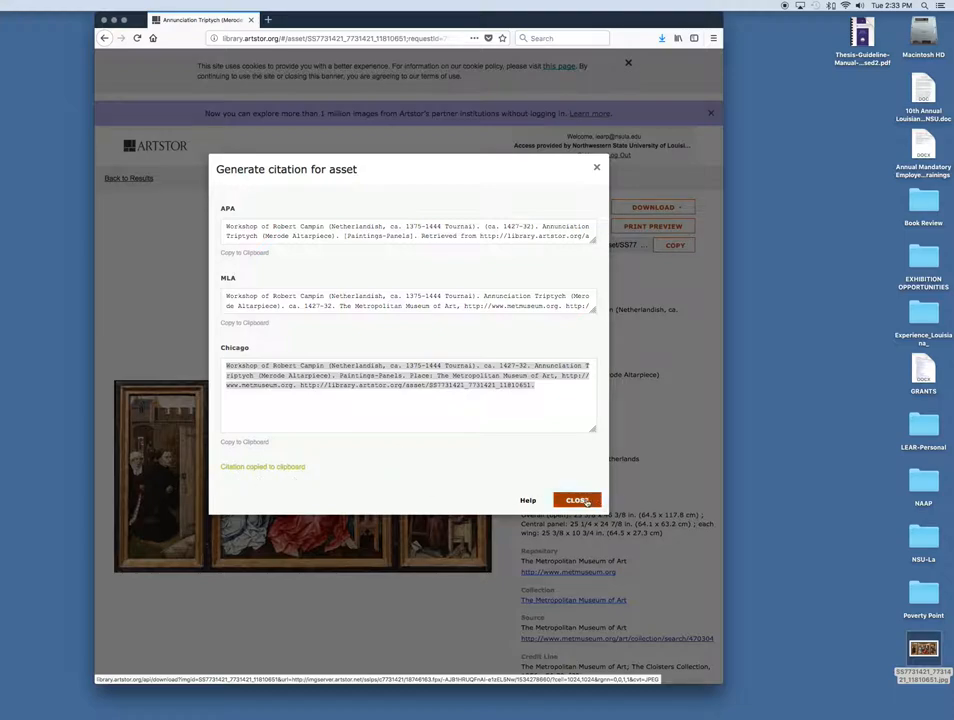
click(577, 500)
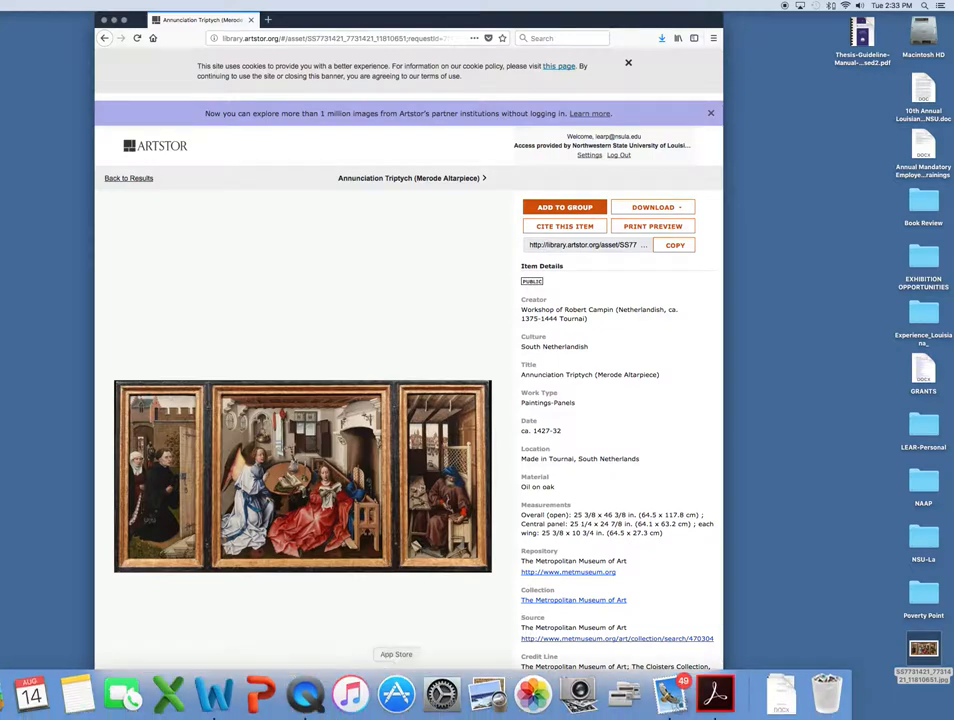
mouse_move(447, 296)
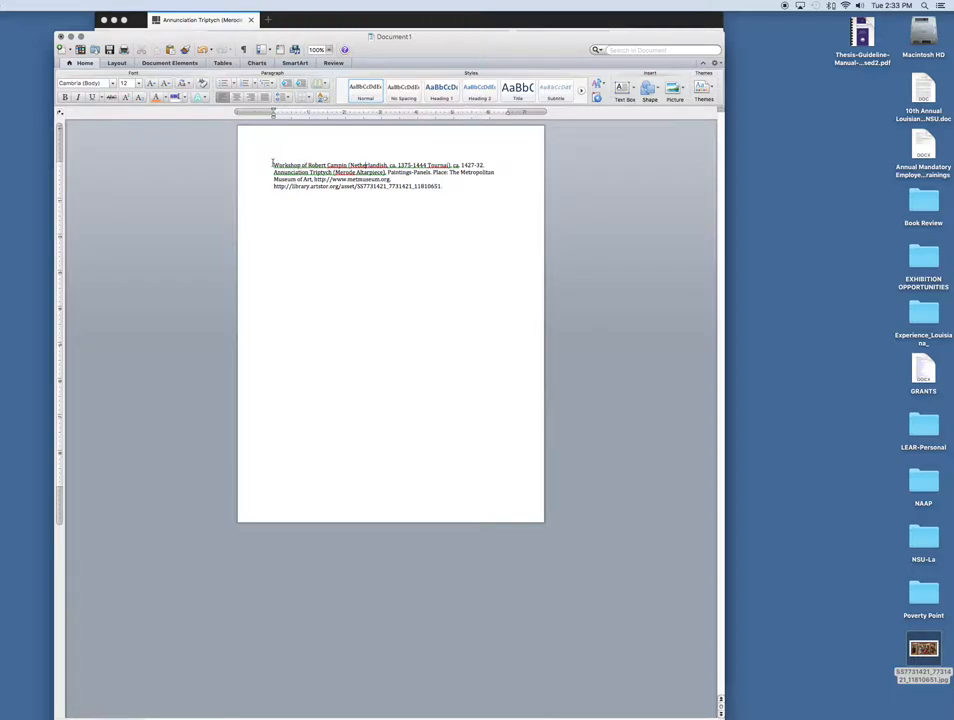
mouse_move(395, 248)
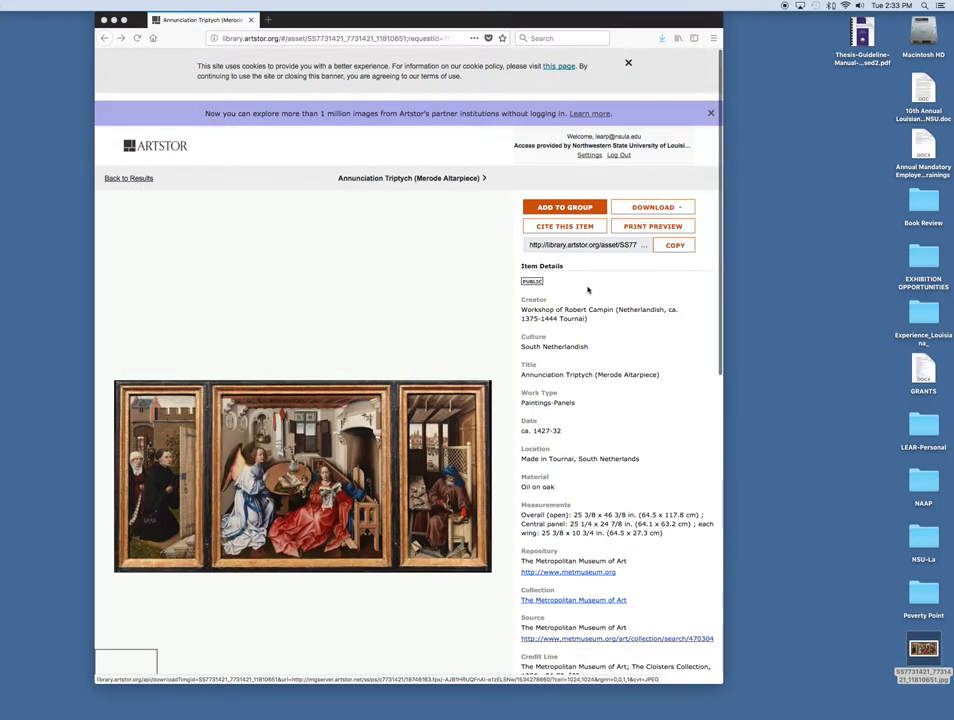
Scroll the Artstor triptych record after pasting the Chicago citation into Document1
scroll(down, 3)
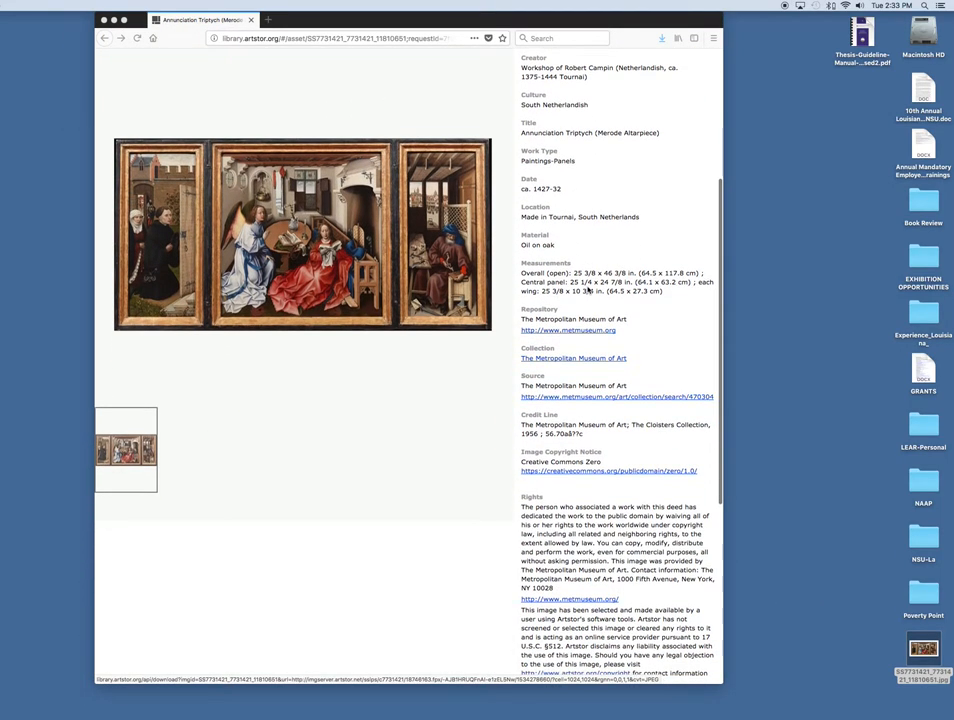